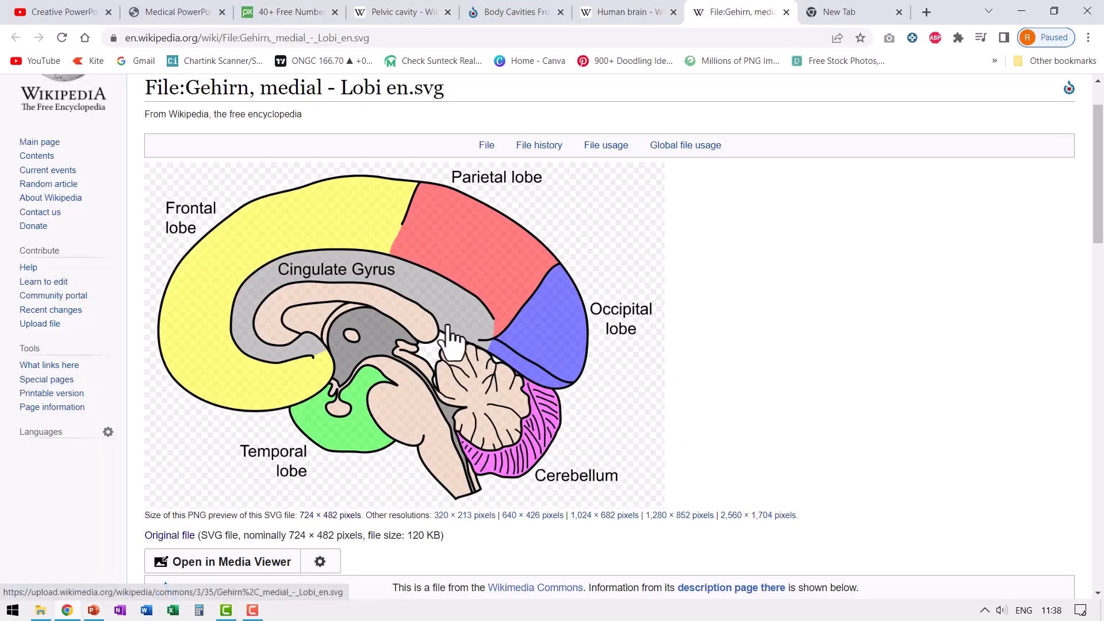
- Copy the labelled brain lobes diagram image from the Wikipedia file page
right_click(451, 334)
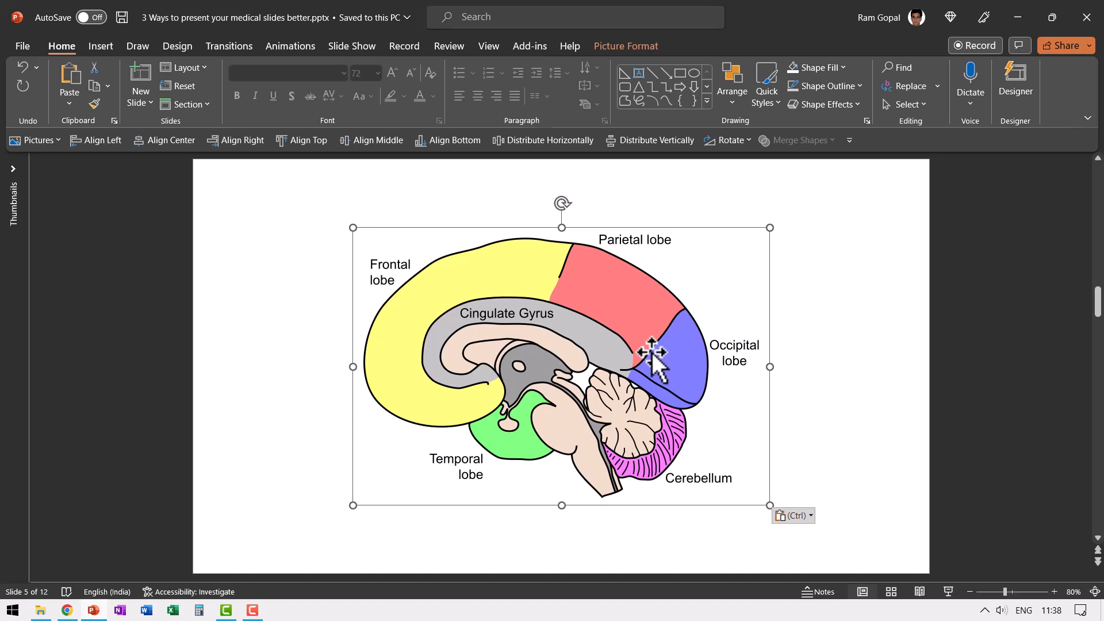
mouse_move(653, 349)
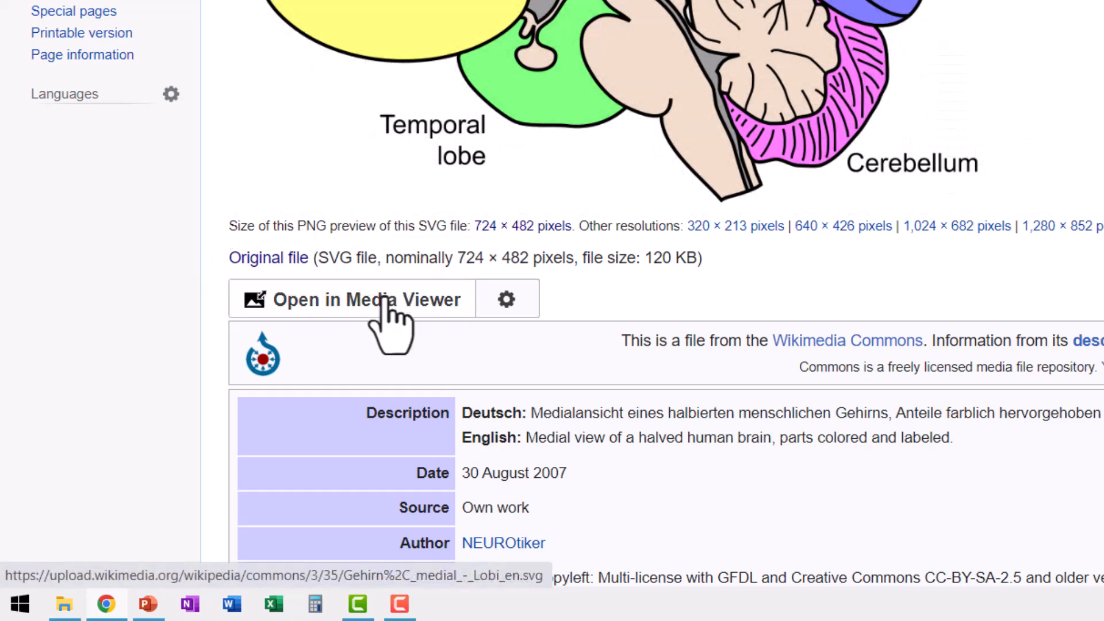
- Download the brain lobes SVG via Media Viewer and insert the Gehirn SVG onto slide 5
click(365, 299)
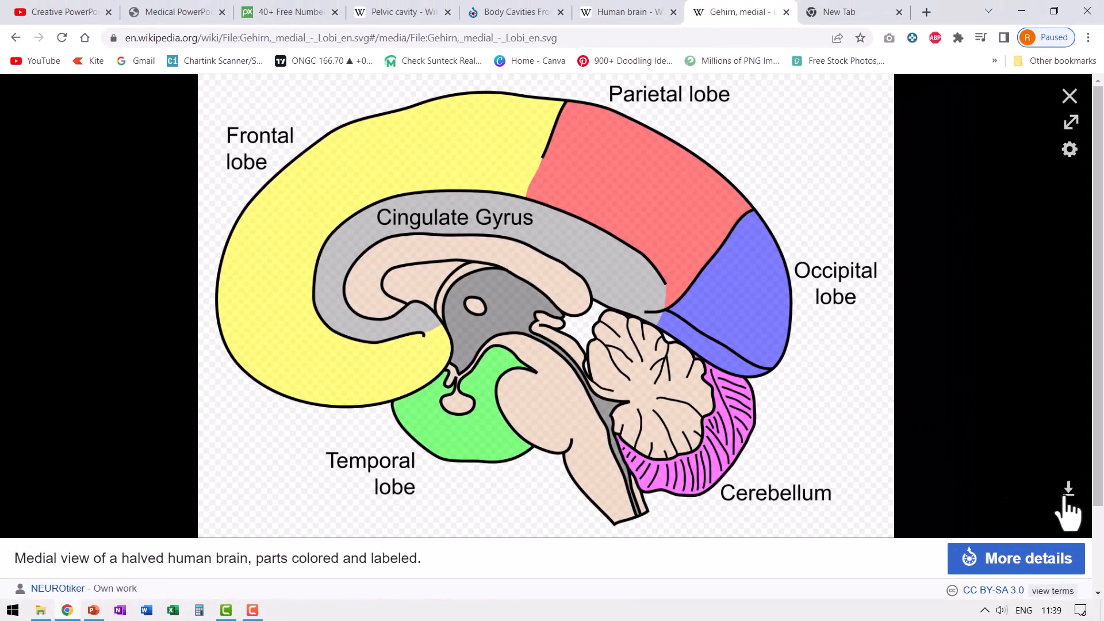
mouse_move(1069, 490)
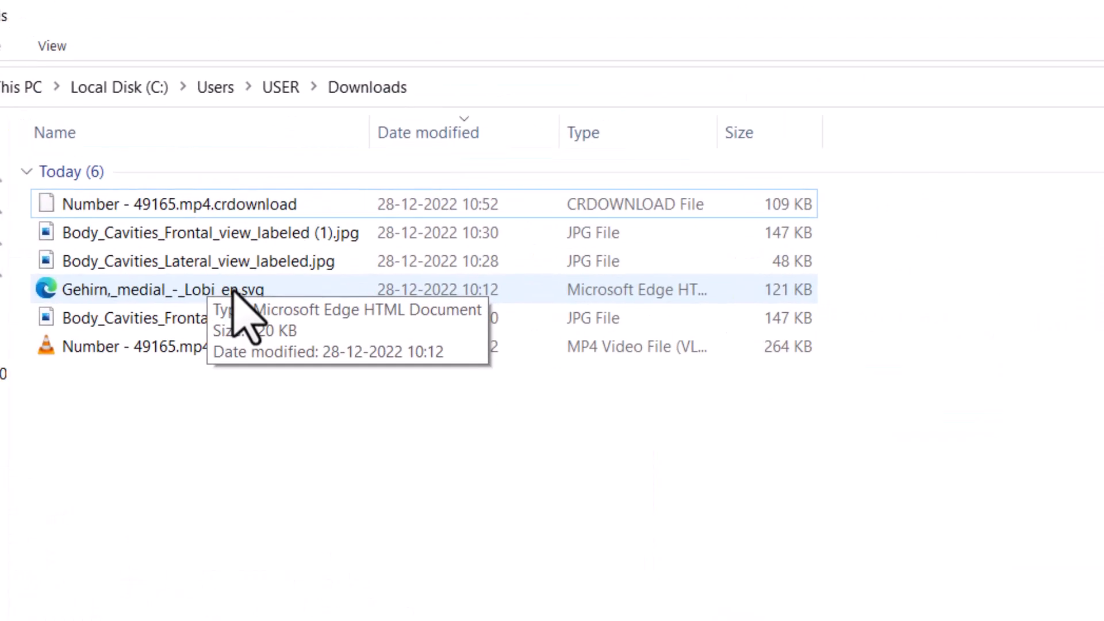
right_click(162, 289)
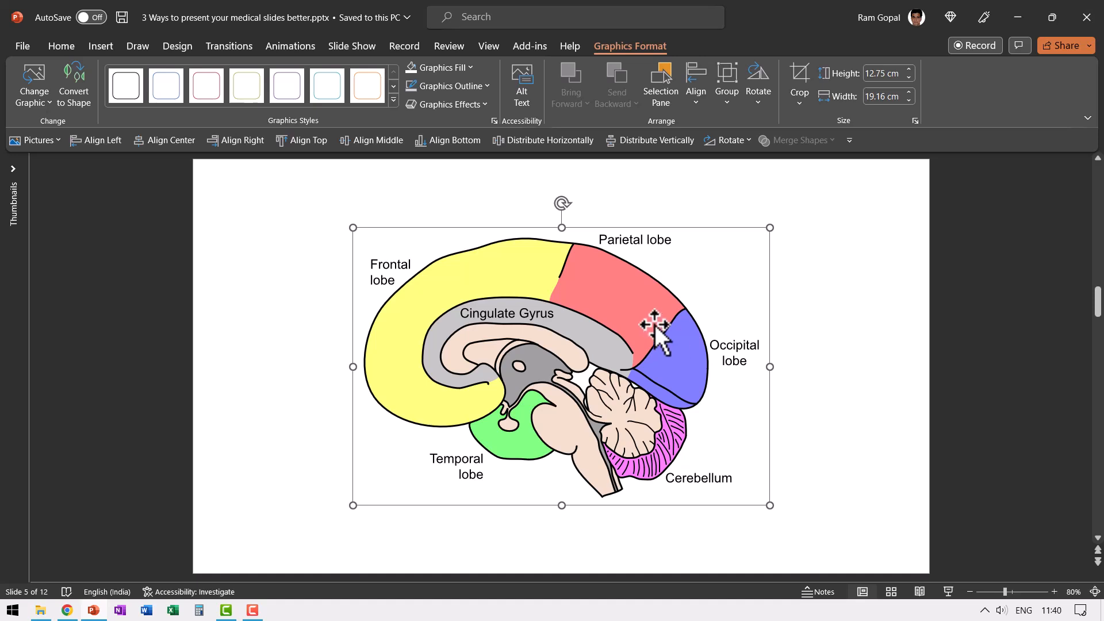
mouse_move(666, 325)
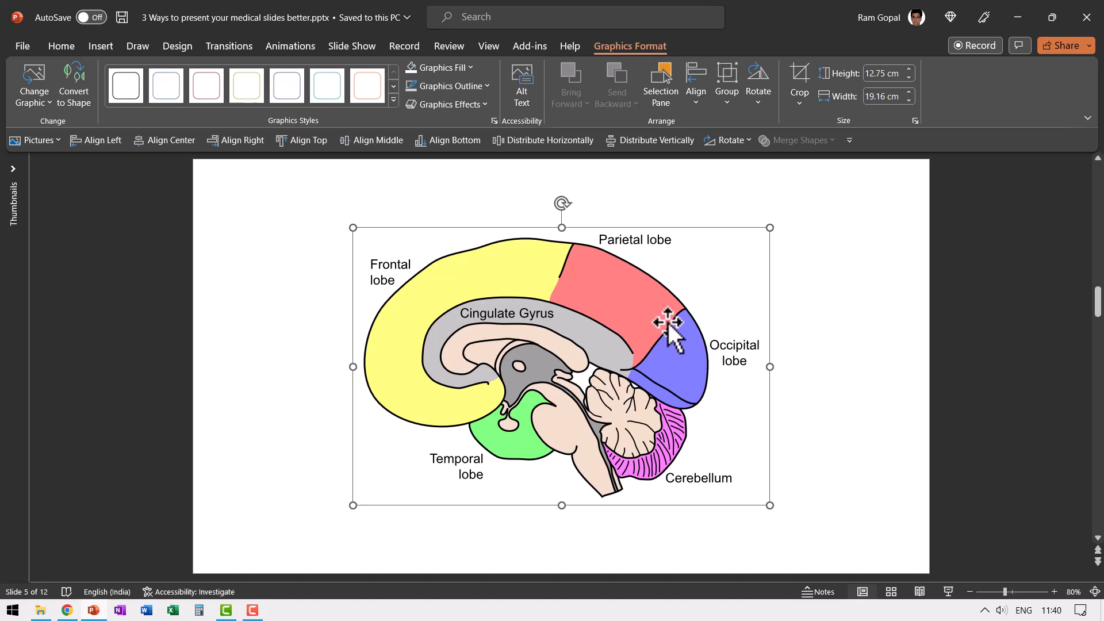
mouse_move(663, 331)
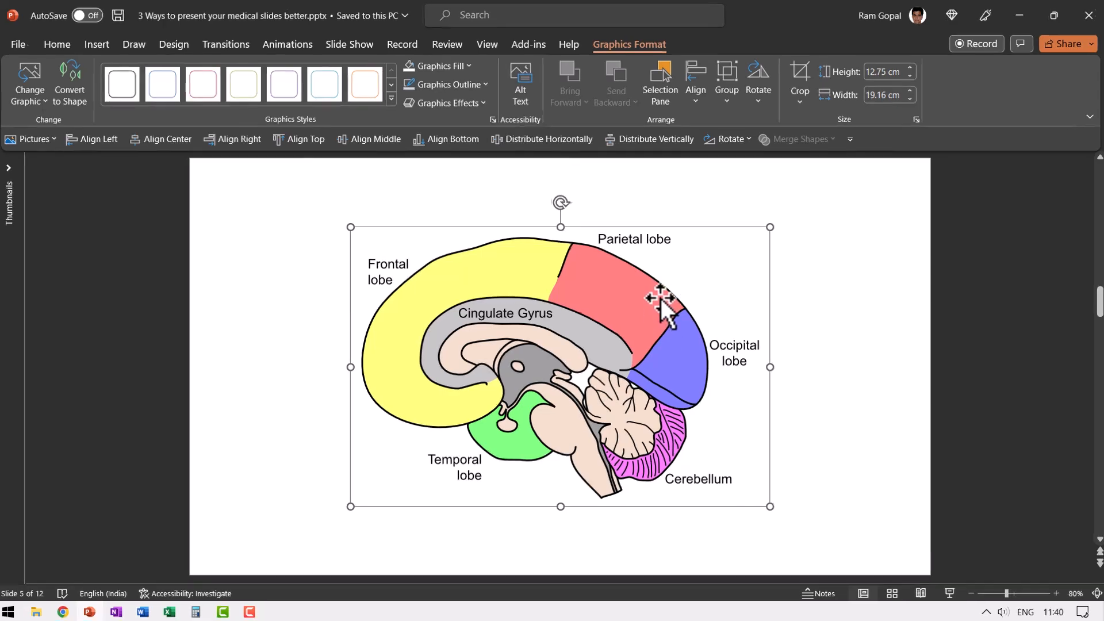
- Convert the brain SVG to editable shapes and select the Frontal lobe label alone
right_click(662, 310)
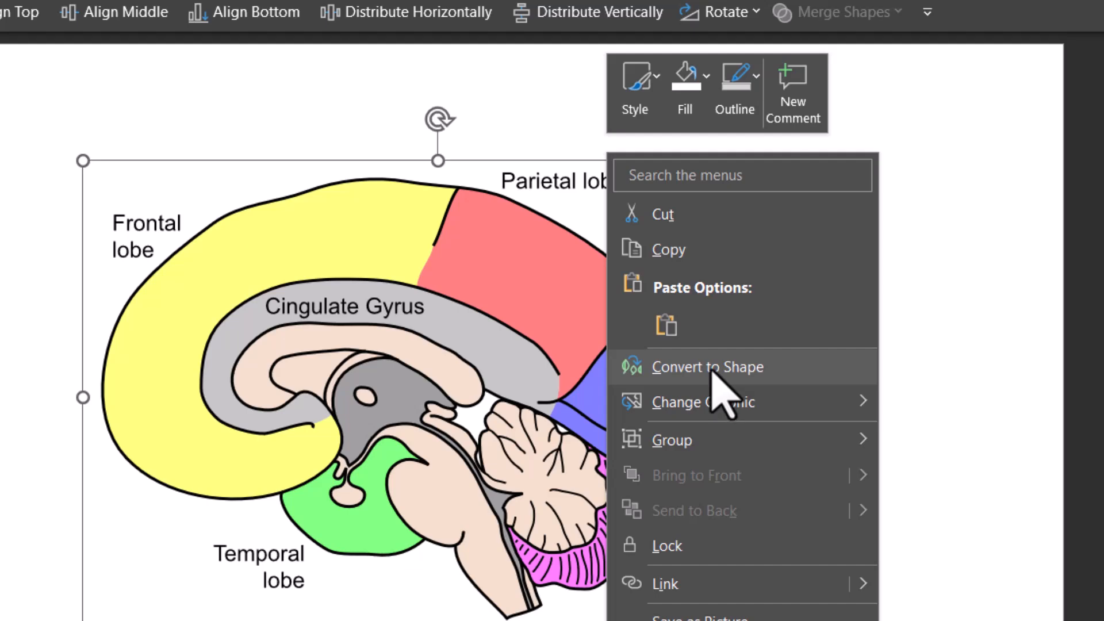
mouse_move(718, 405)
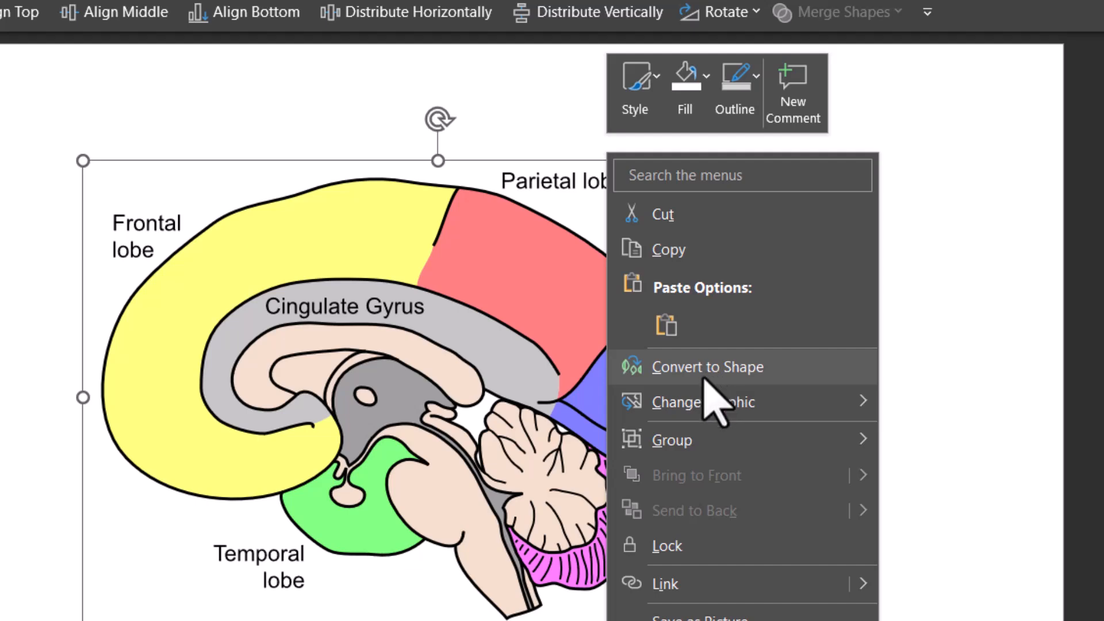
click(708, 366)
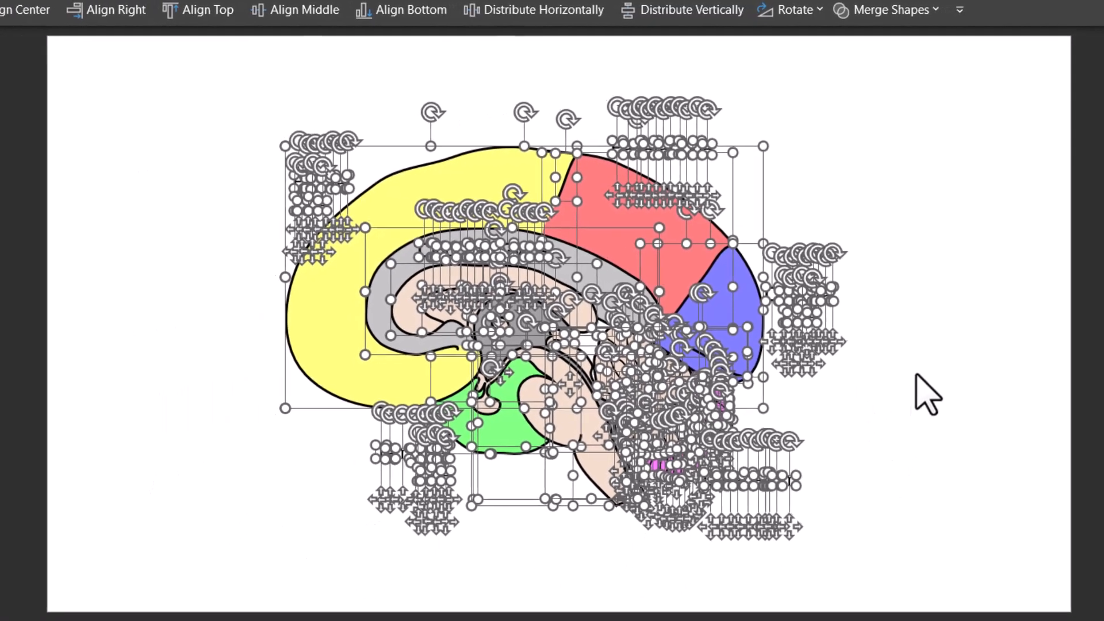
click(916, 394)
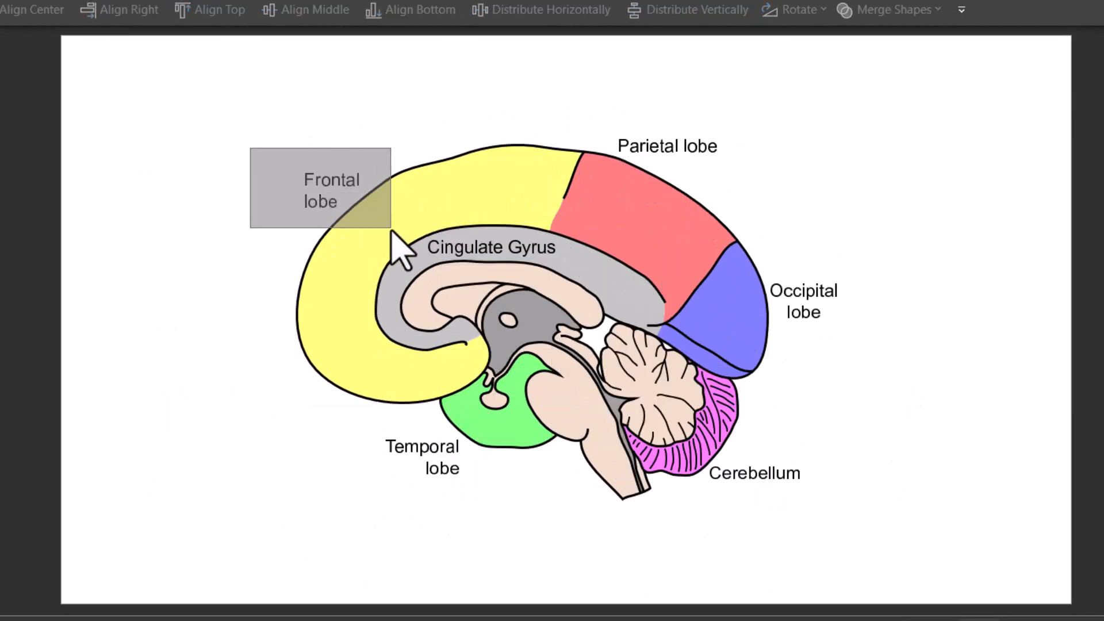
click(331, 190)
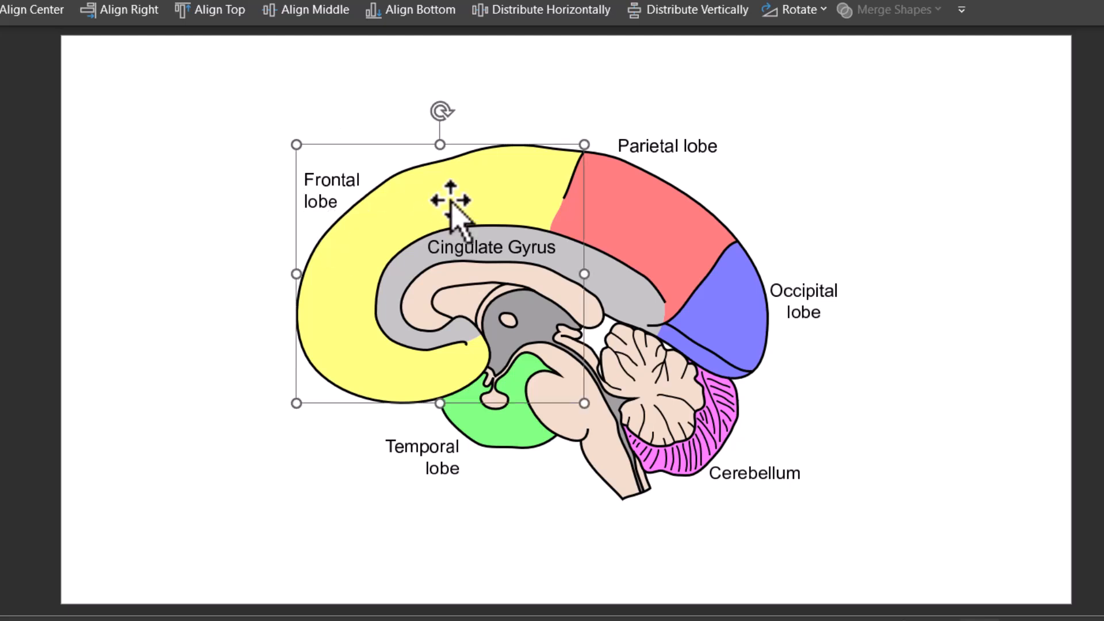
mouse_move(497, 219)
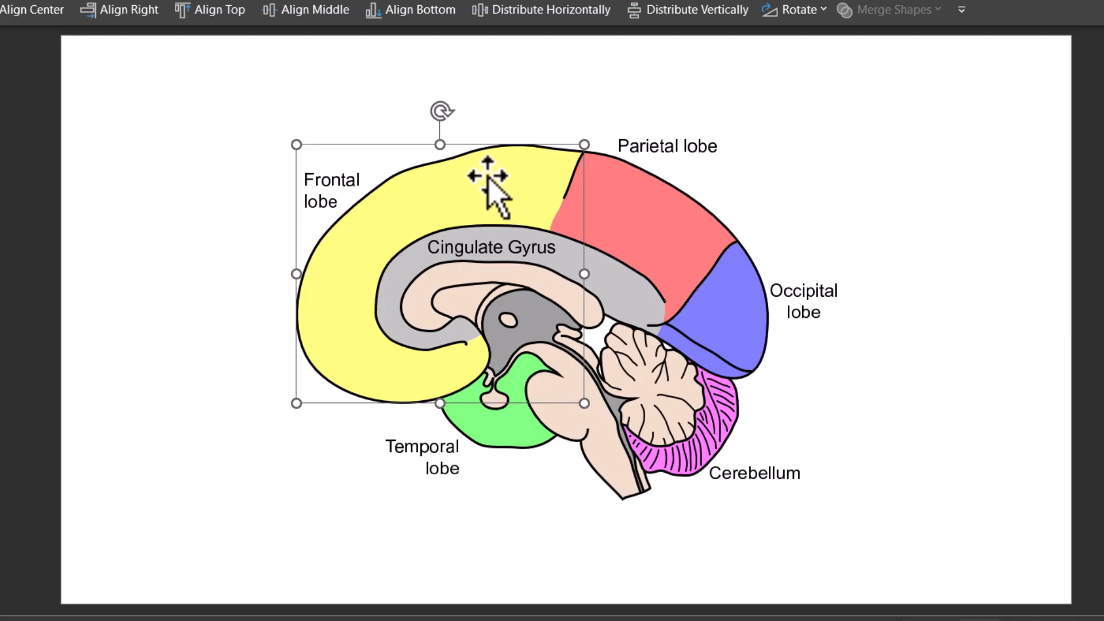
mouse_move(408, 149)
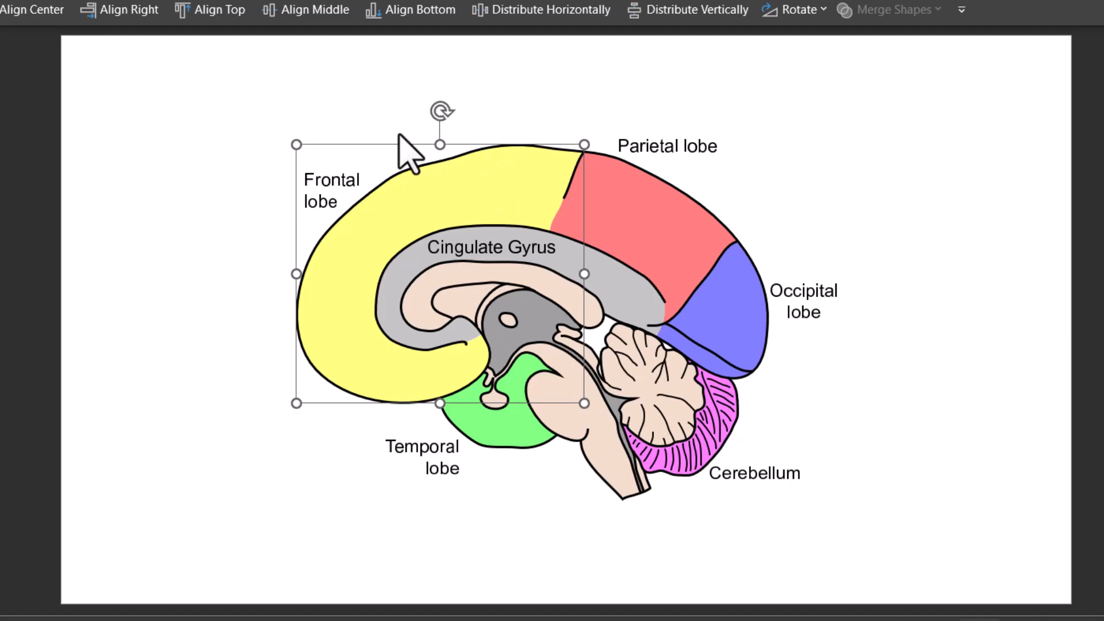
click(207, 83)
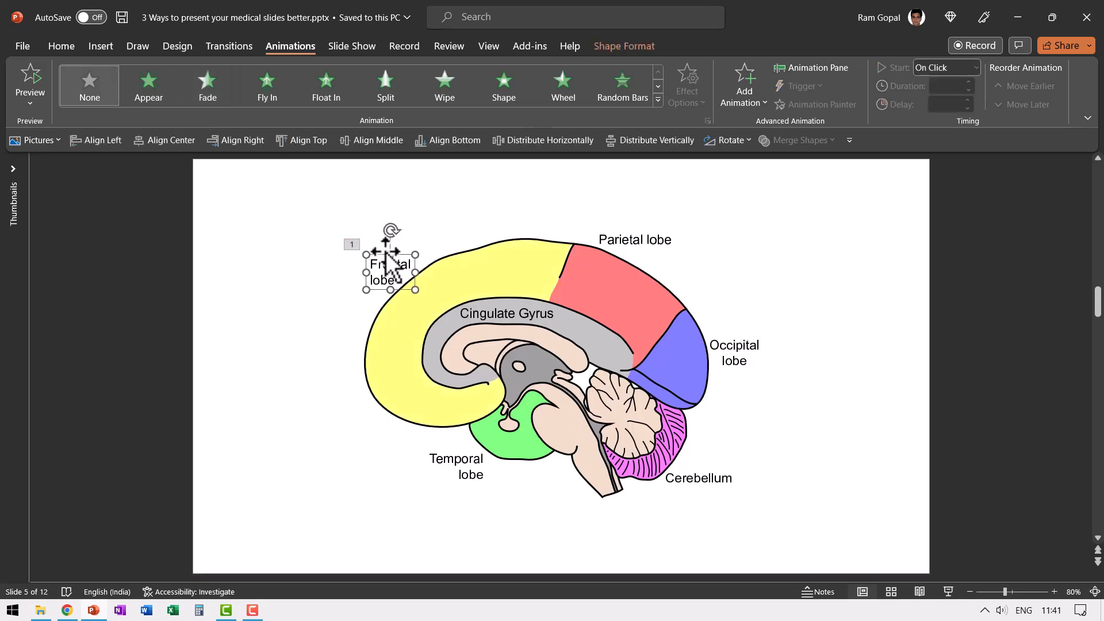
- Give the Frontal lobe label a Wipe animation with a changed wipe direction
click(444, 84)
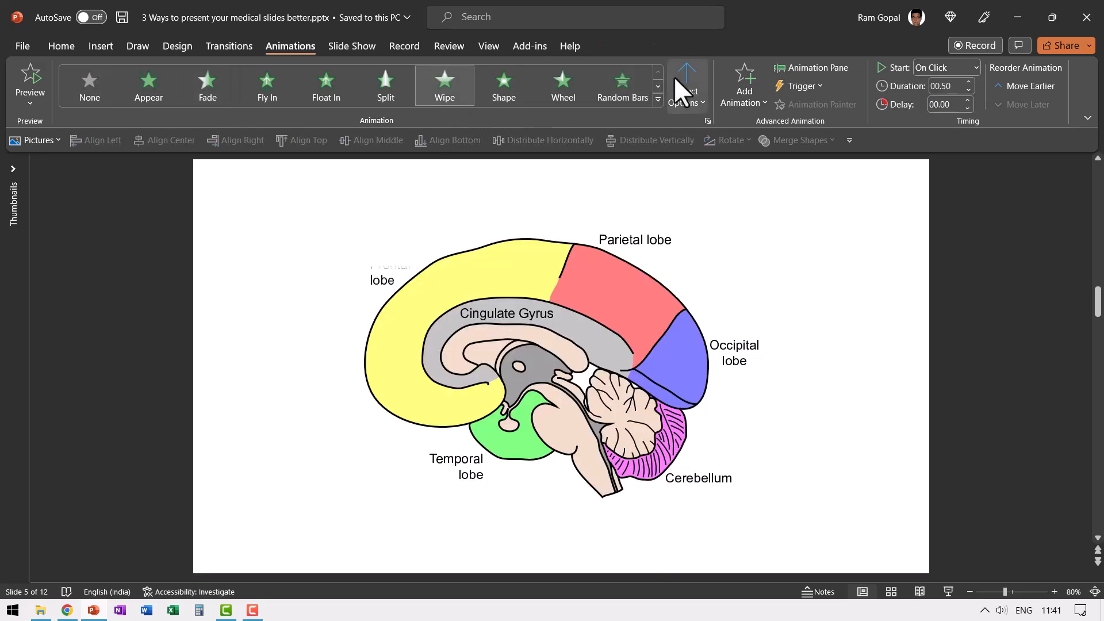
click(382, 268)
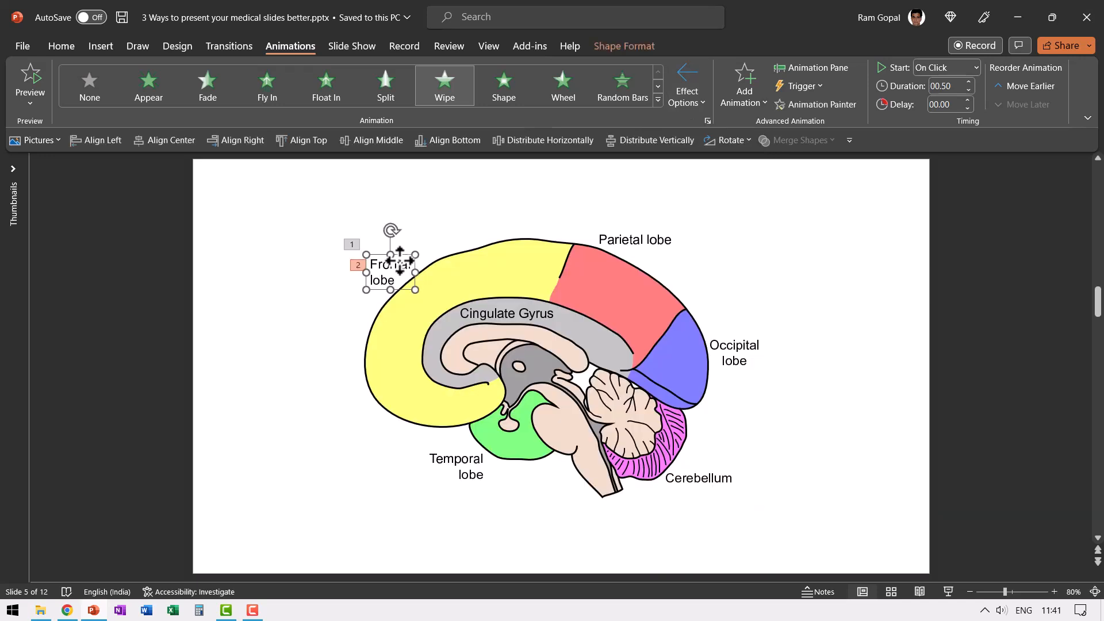
click(946, 68)
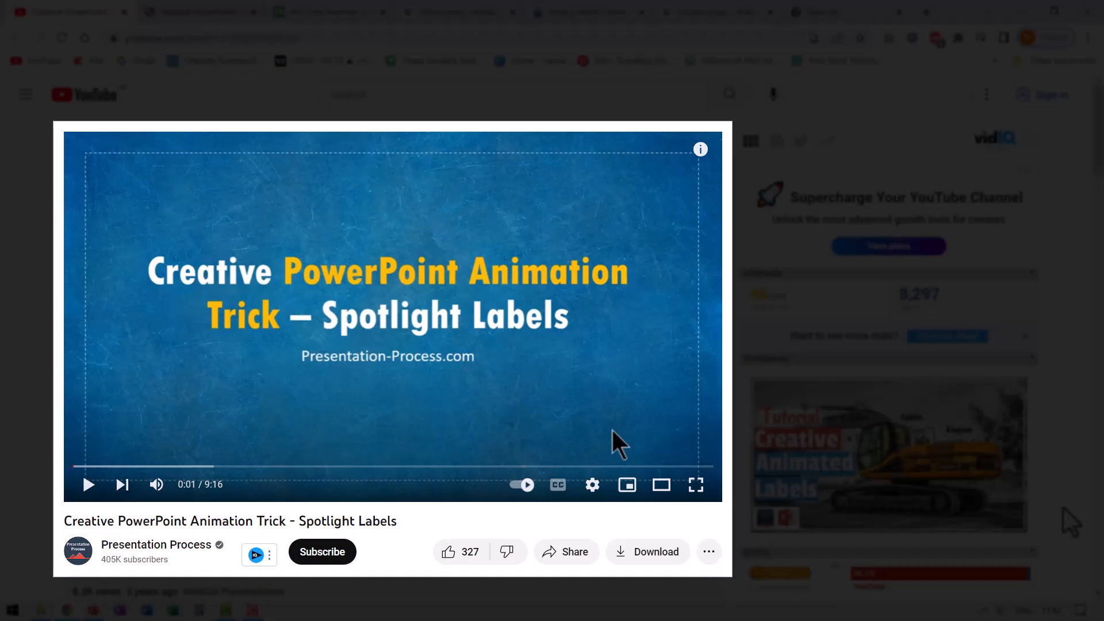
mouse_move(441, 538)
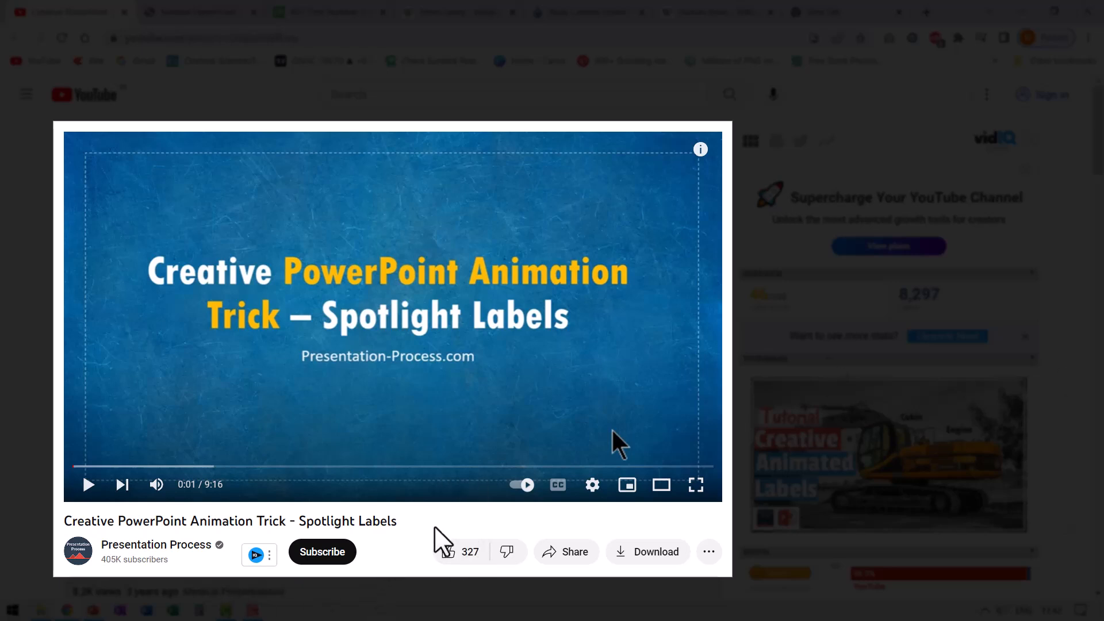
mouse_move(429, 553)
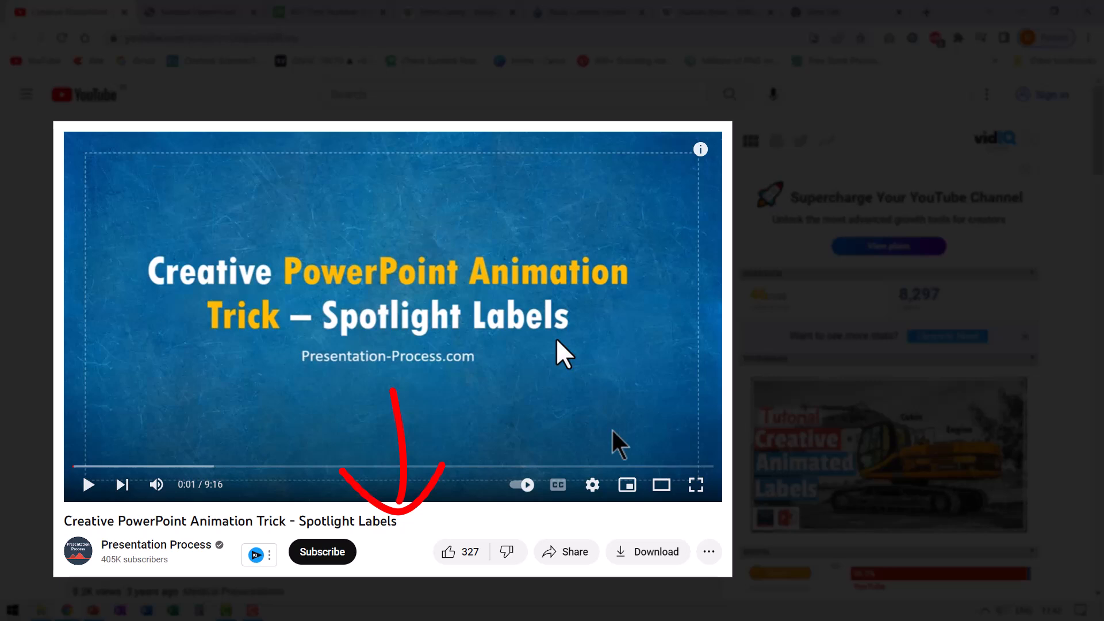
mouse_move(447, 388)
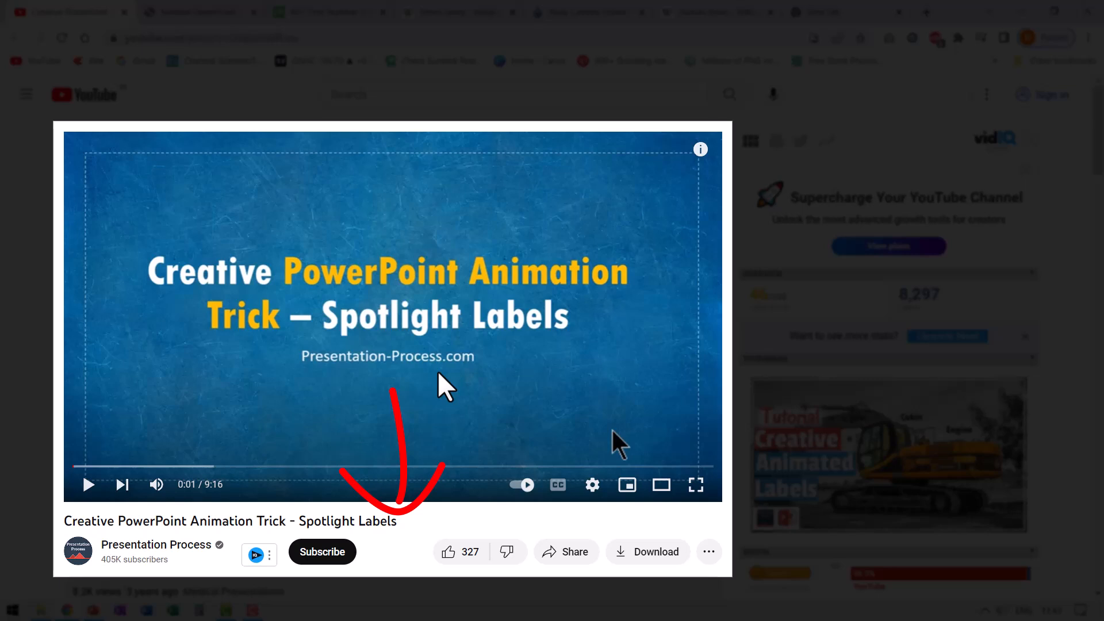
click(587, 12)
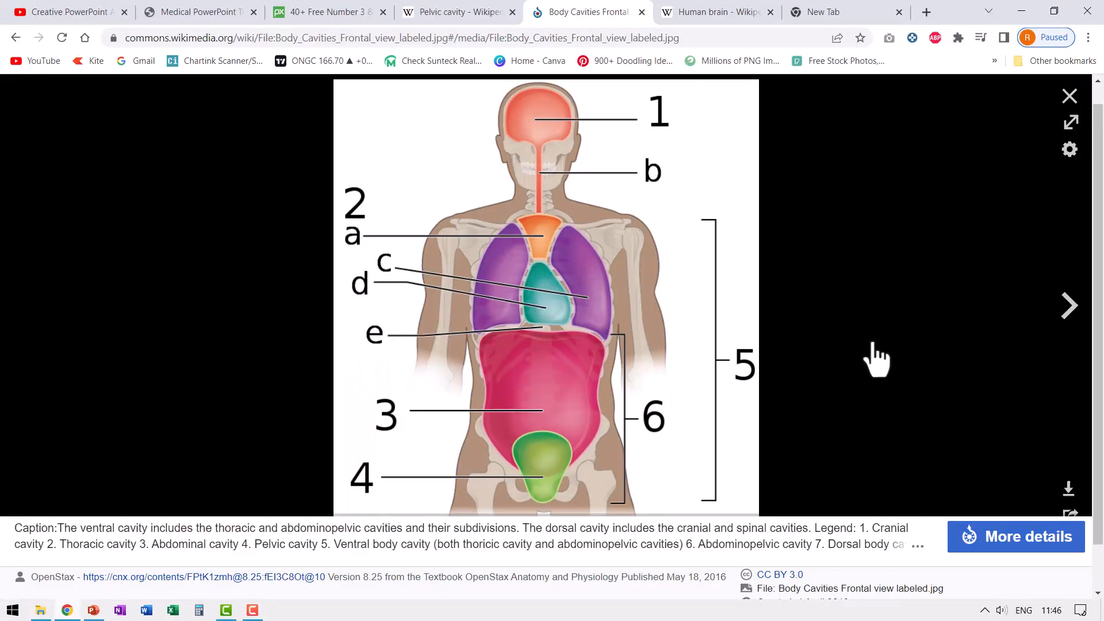
mouse_move(694, 301)
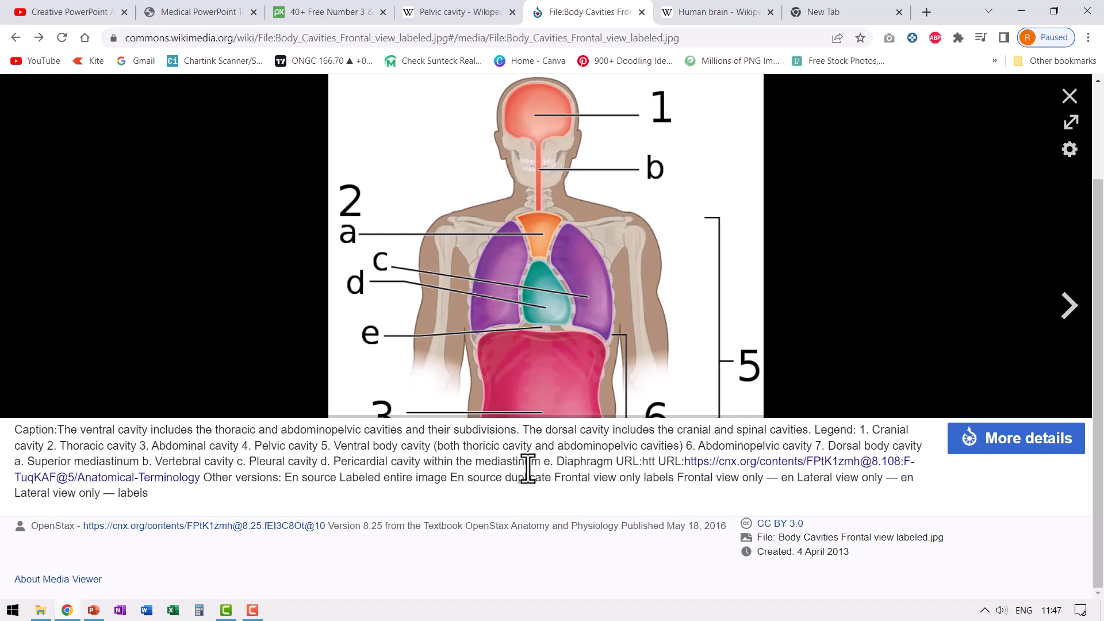
mouse_move(398, 468)
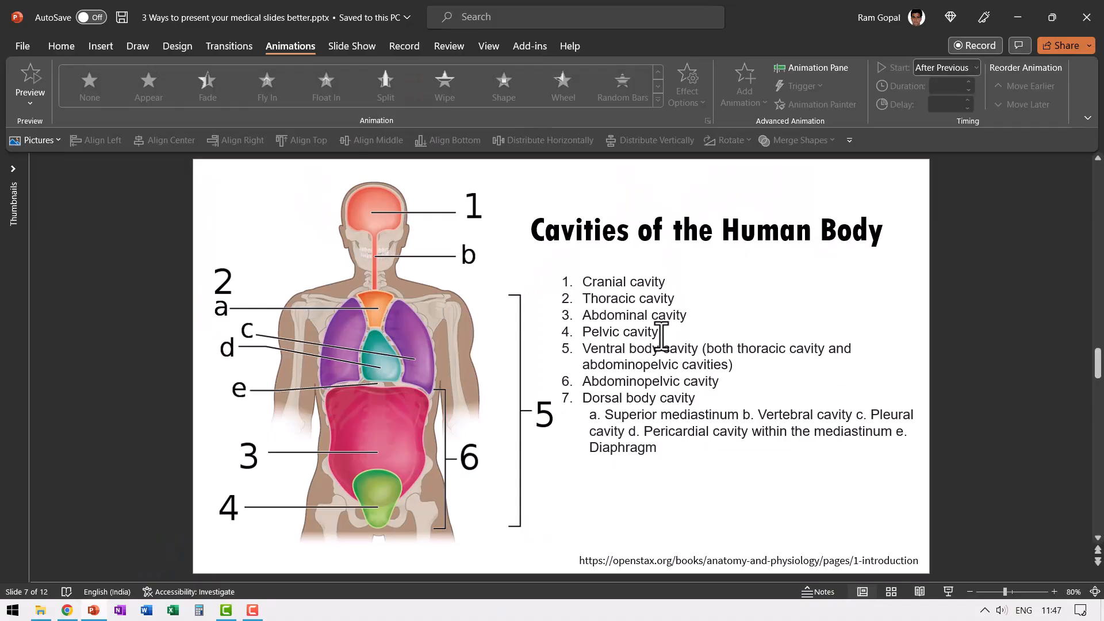
mouse_move(787, 456)
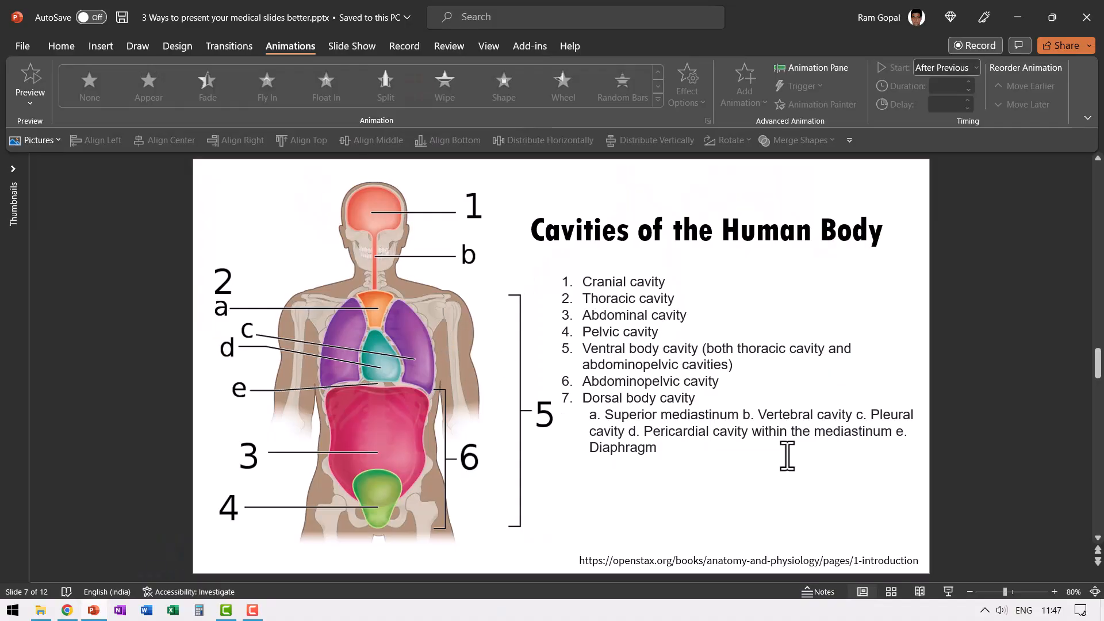
right_click(380, 366)
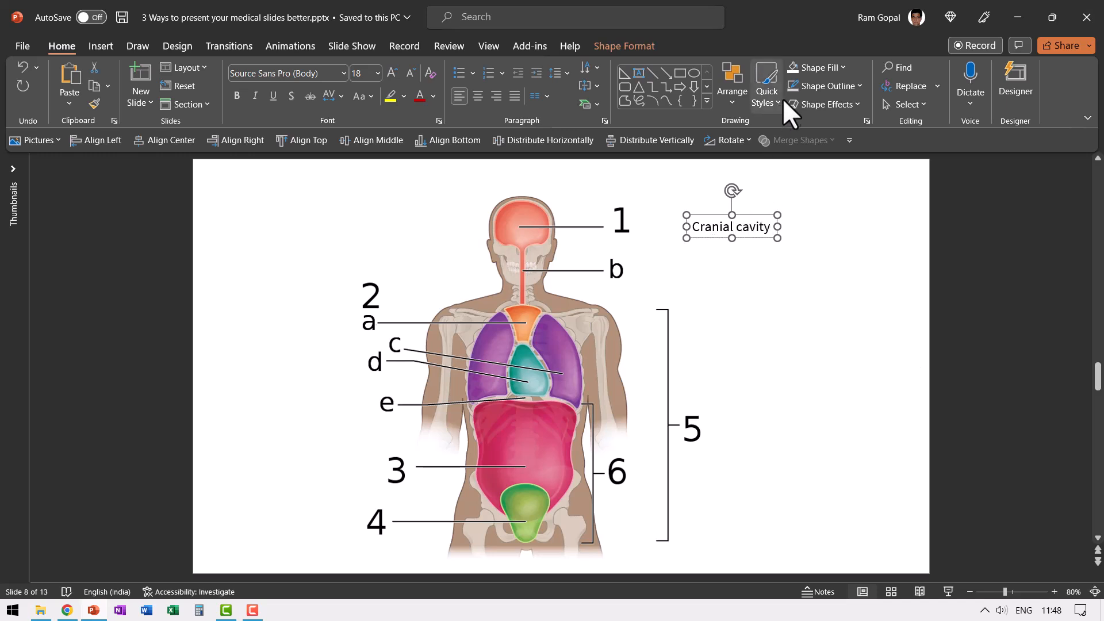
mouse_move(822, 104)
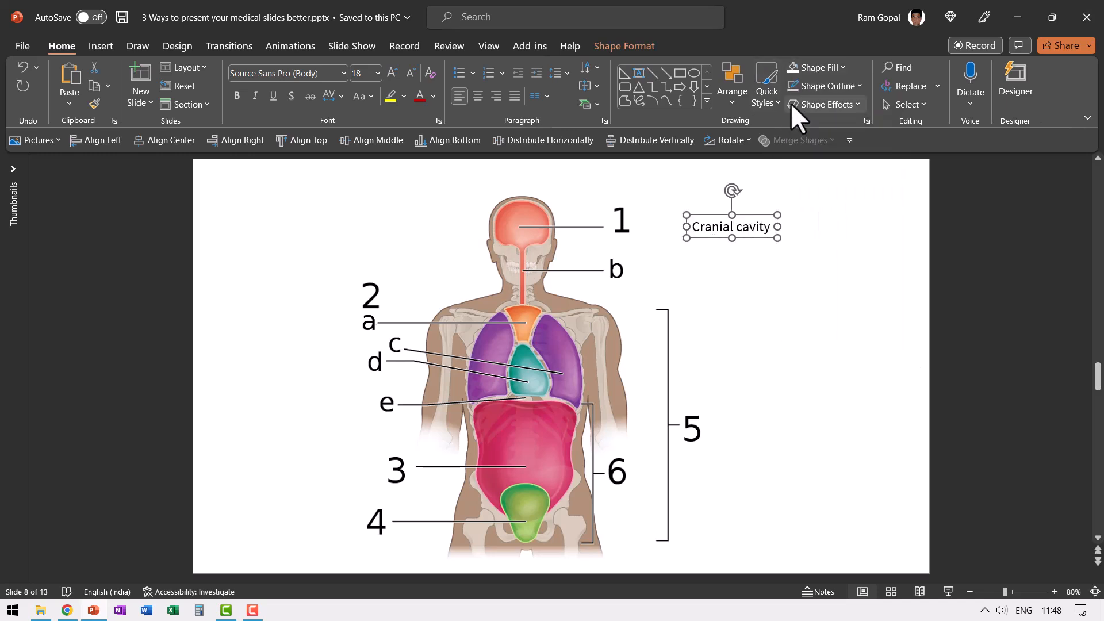
mouse_move(852, 256)
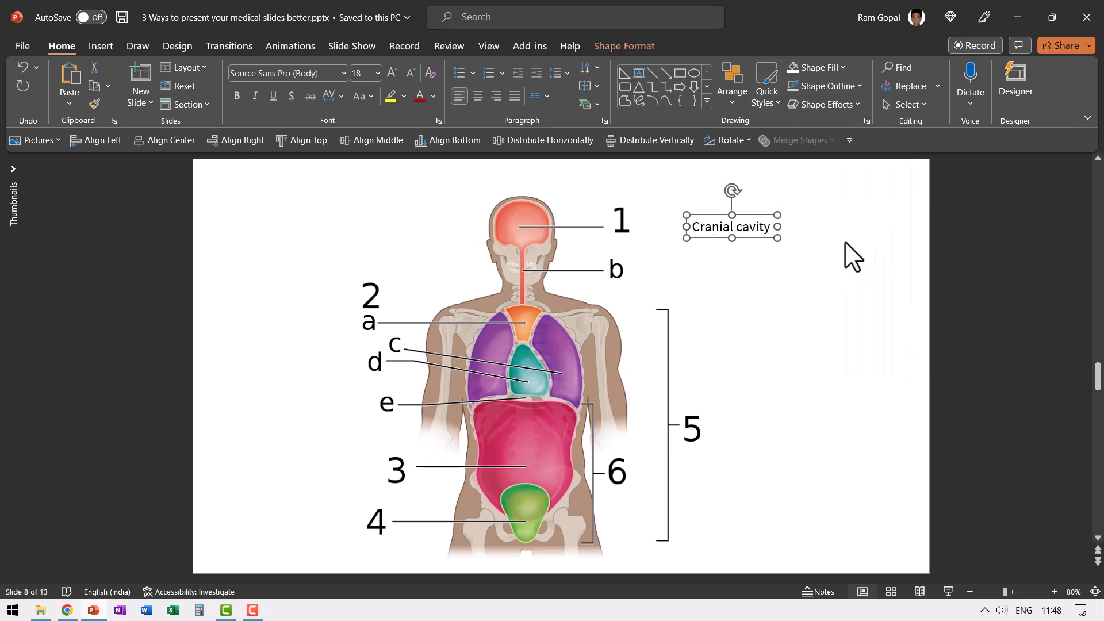
- Enlarge the Cranial cavity label to size 32 and move it over number 1 beside the head
click(393, 72)
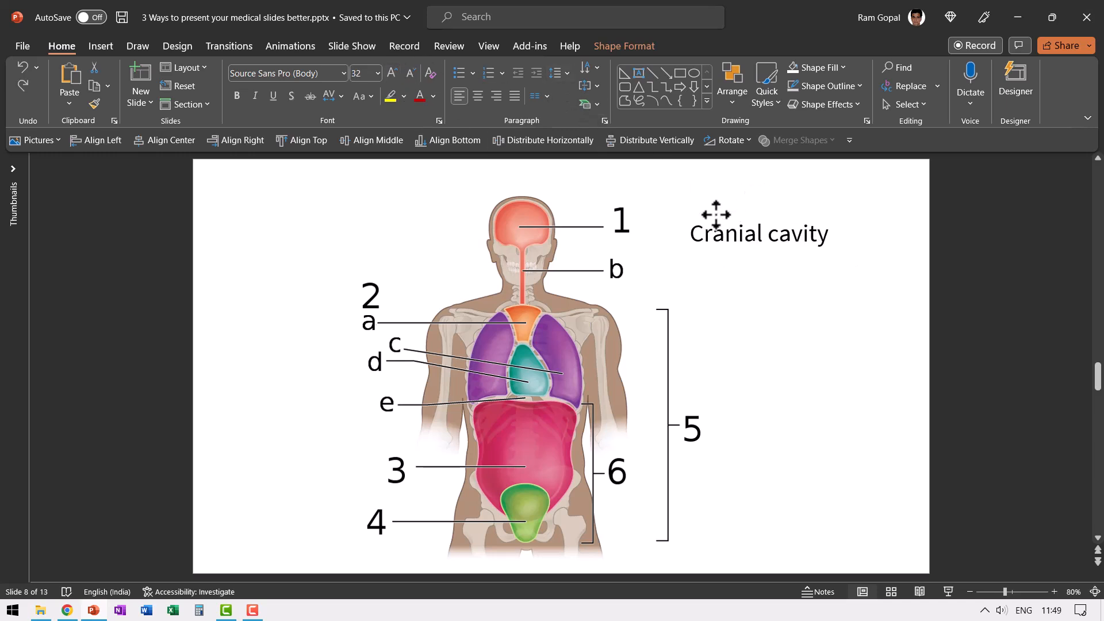
drag(759, 232, 683, 218)
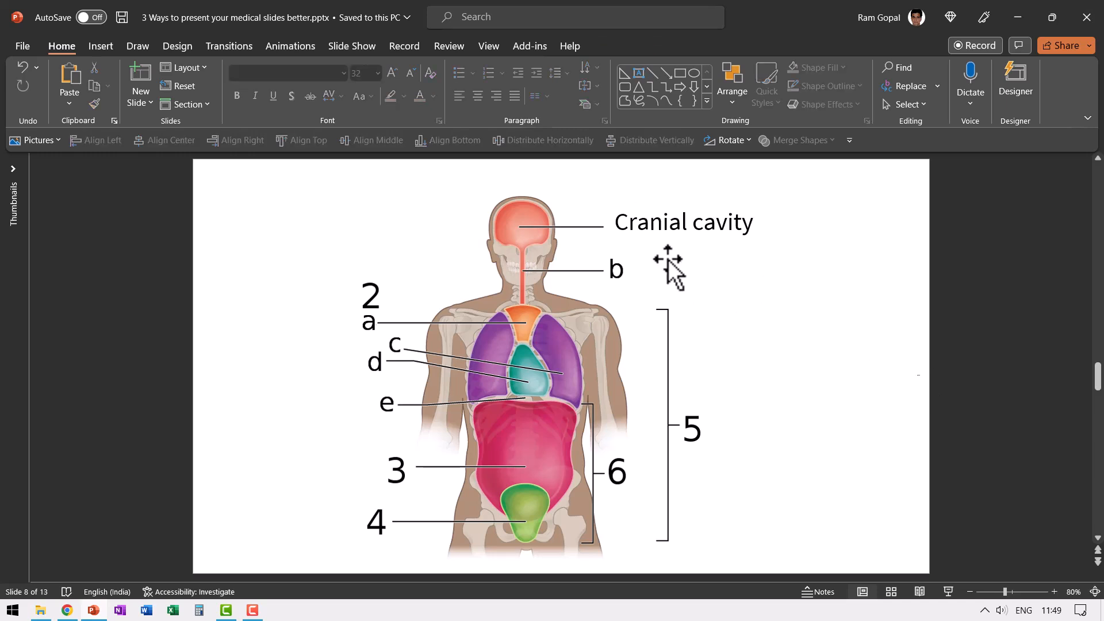
mouse_move(680, 253)
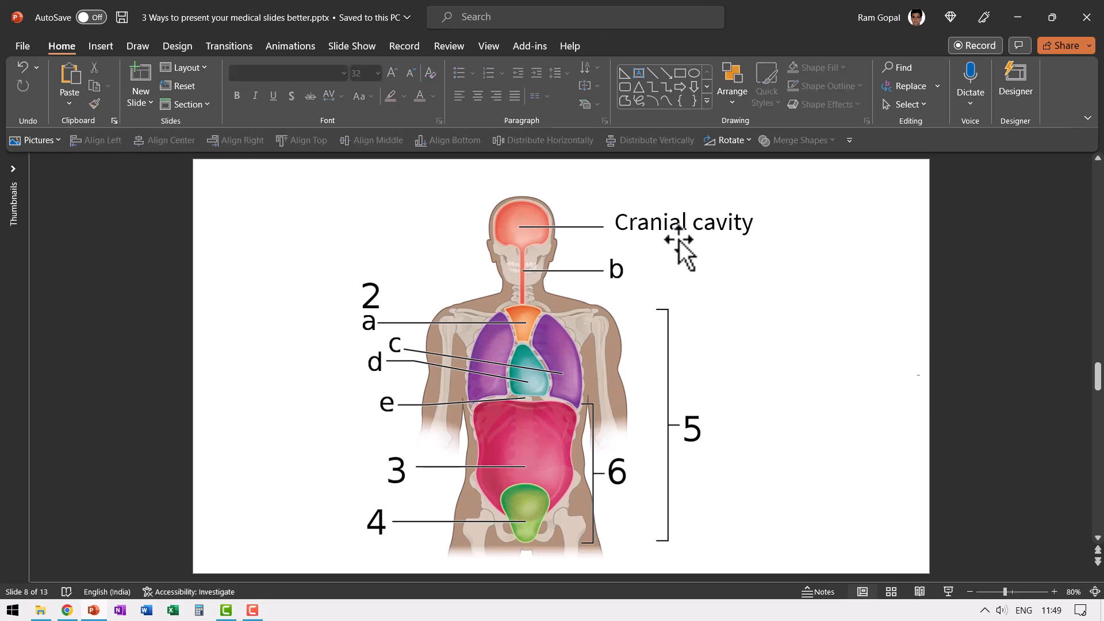
mouse_move(764, 363)
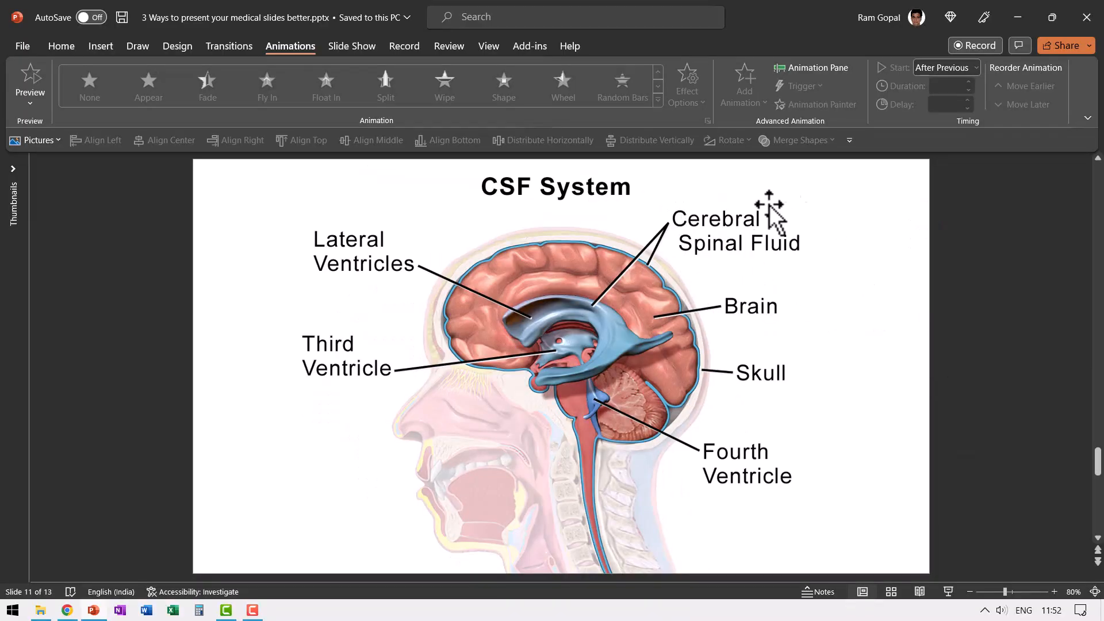
mouse_move(61, 46)
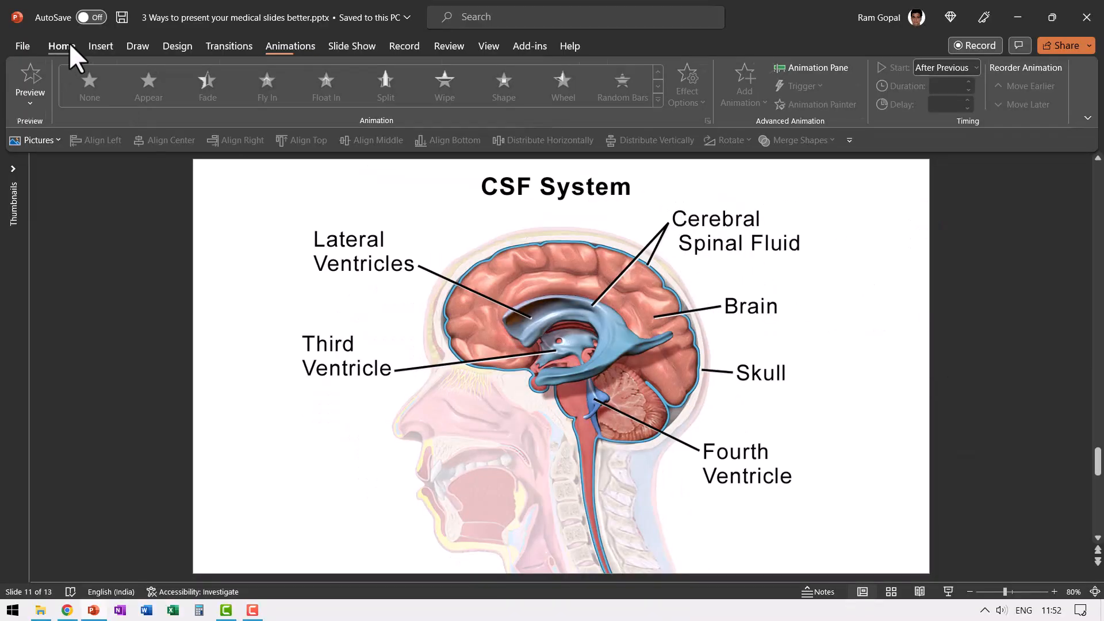
- Draw a white, thin-outlined rectangle covering the Cerebral Spinal Fluid label
click(61, 46)
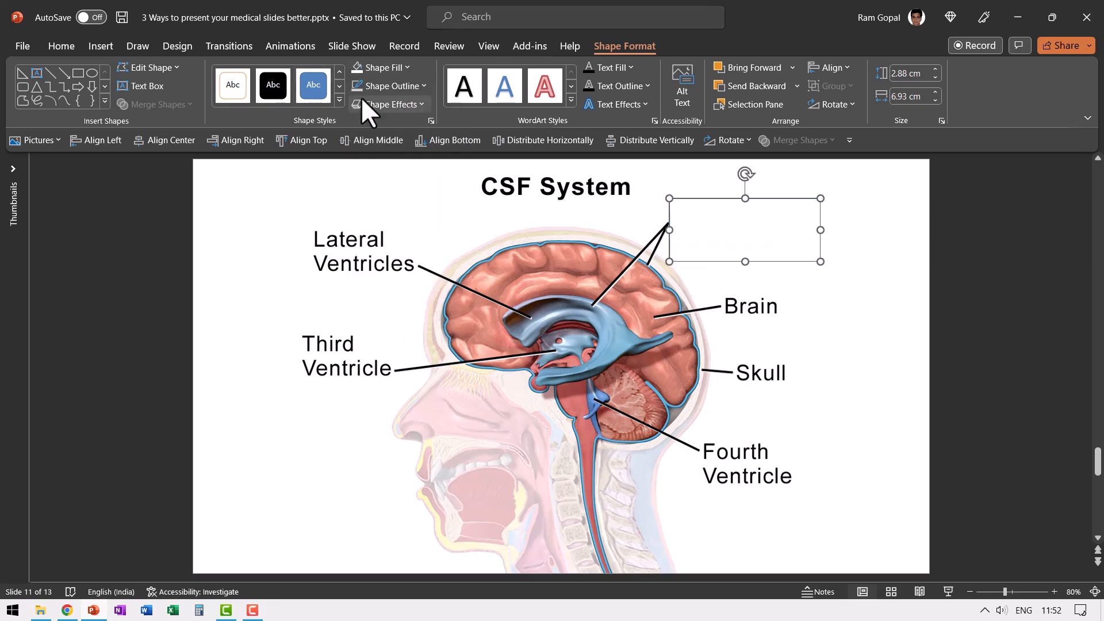
click(388, 86)
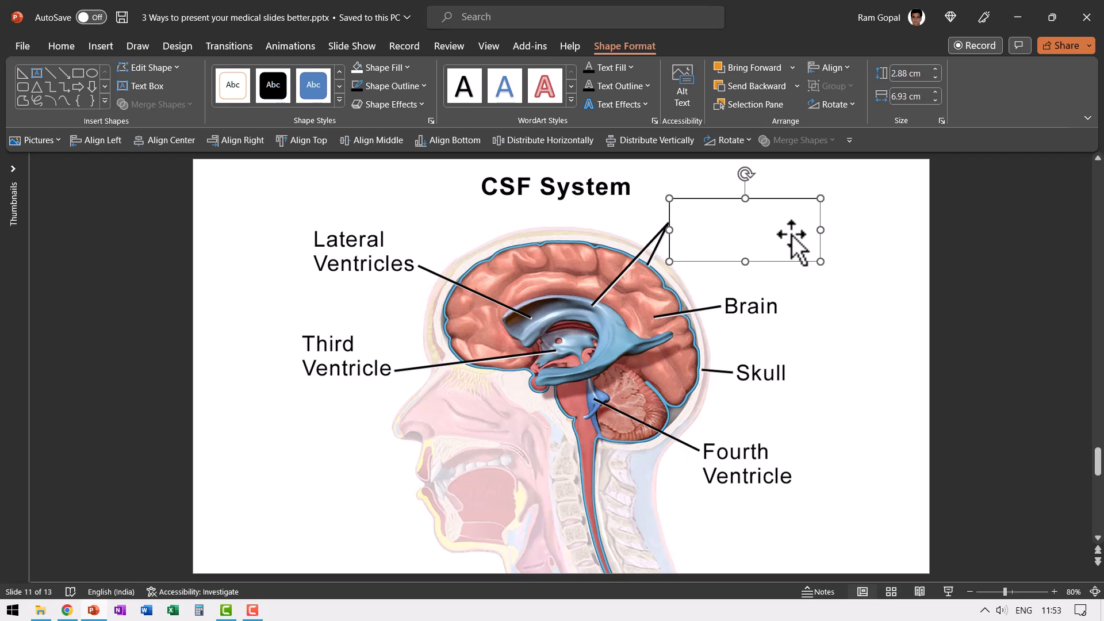
mouse_move(860, 237)
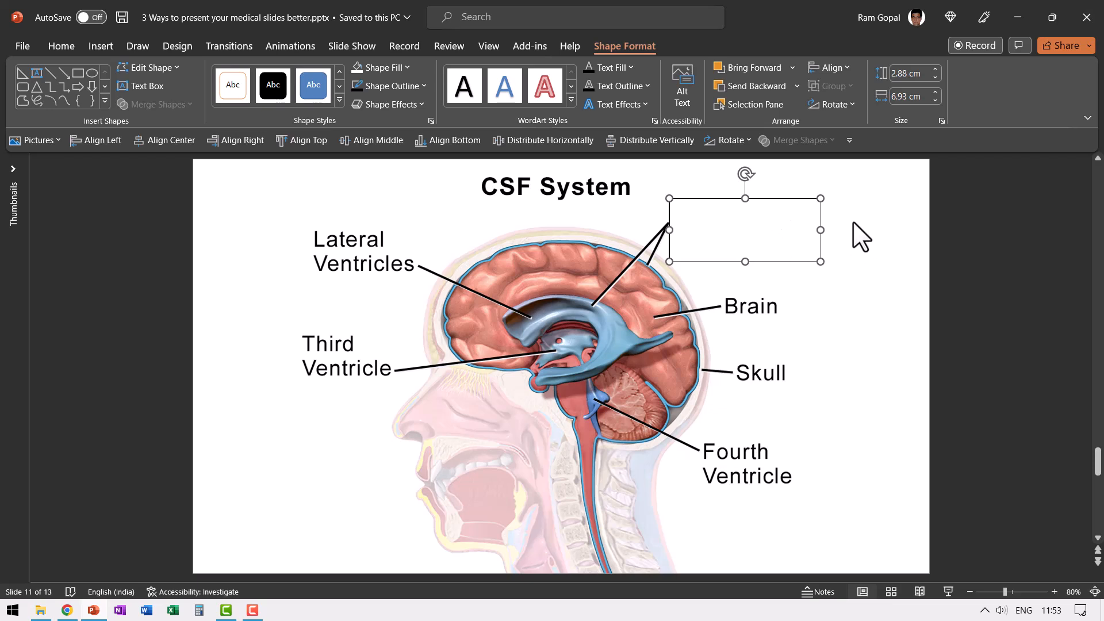
mouse_move(131, 186)
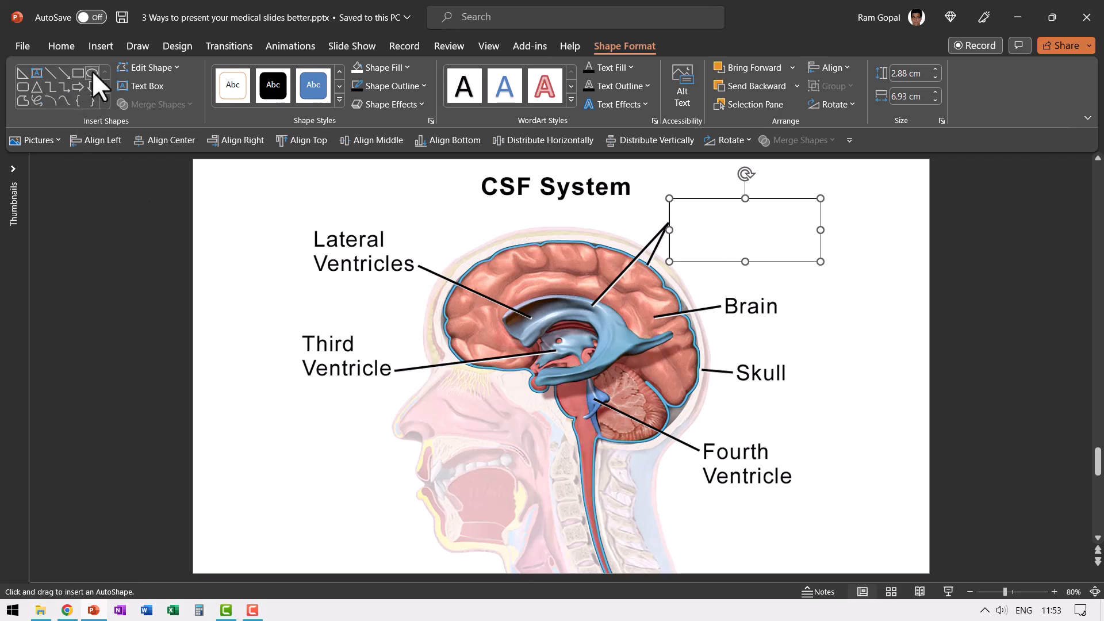
mouse_move(832, 211)
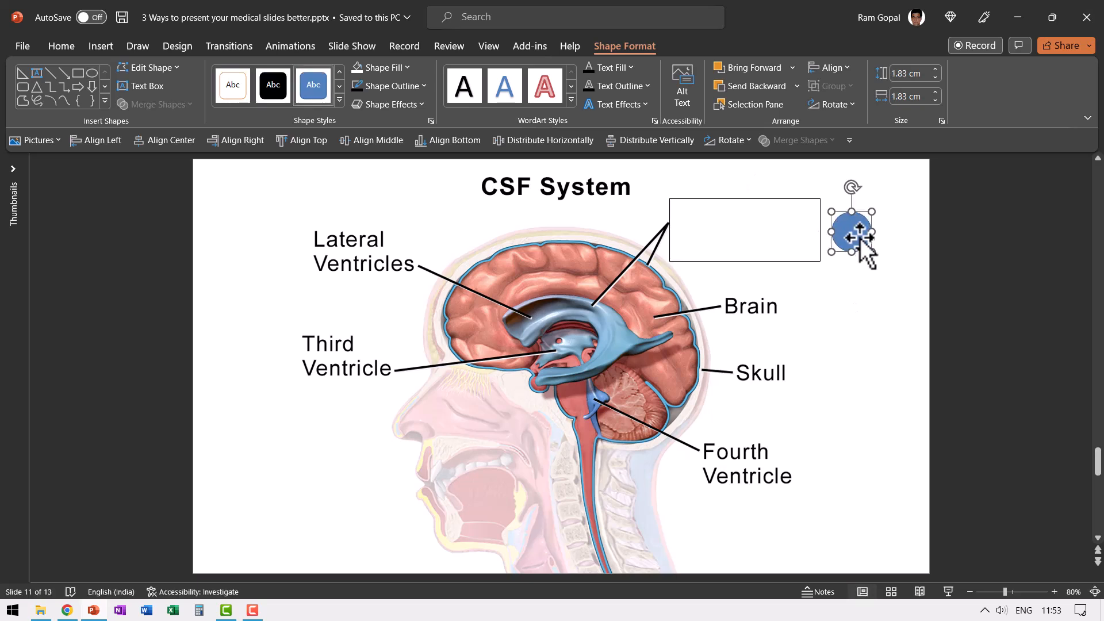
- Label the circle with 1 in Tw Cen MT Condensed Extra Bold at size 28
text(1)
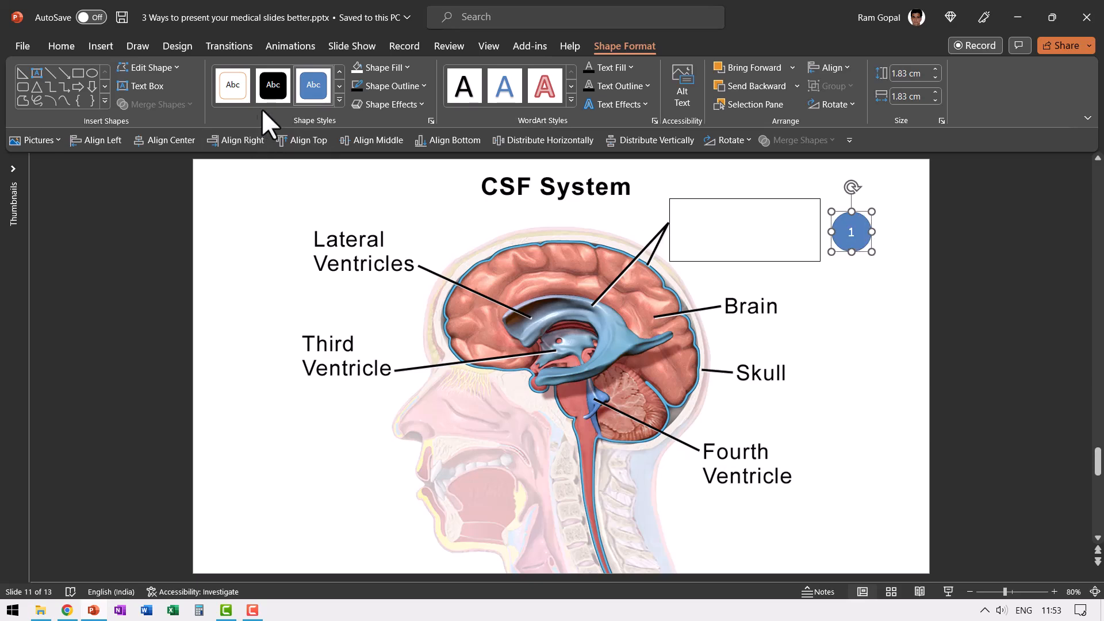
click(61, 46)
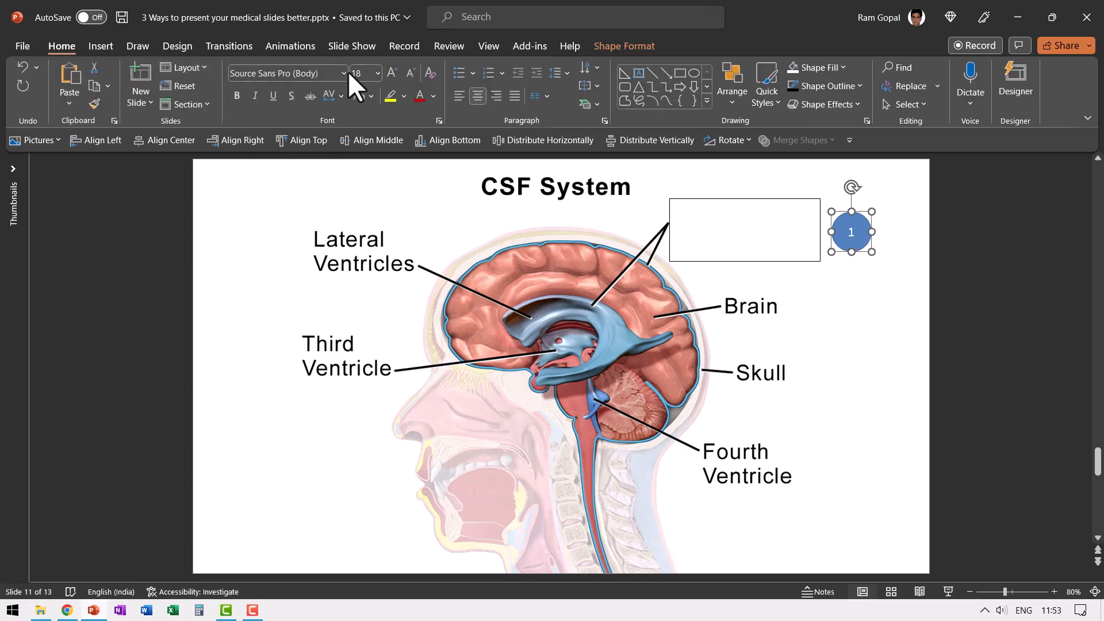
click(284, 73)
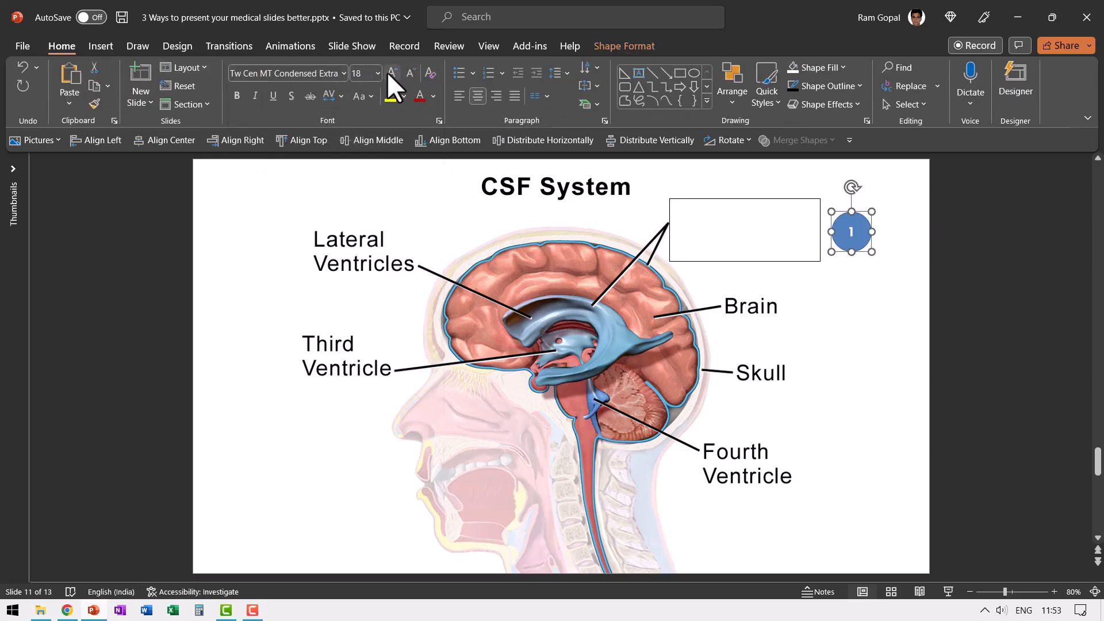
click(393, 74)
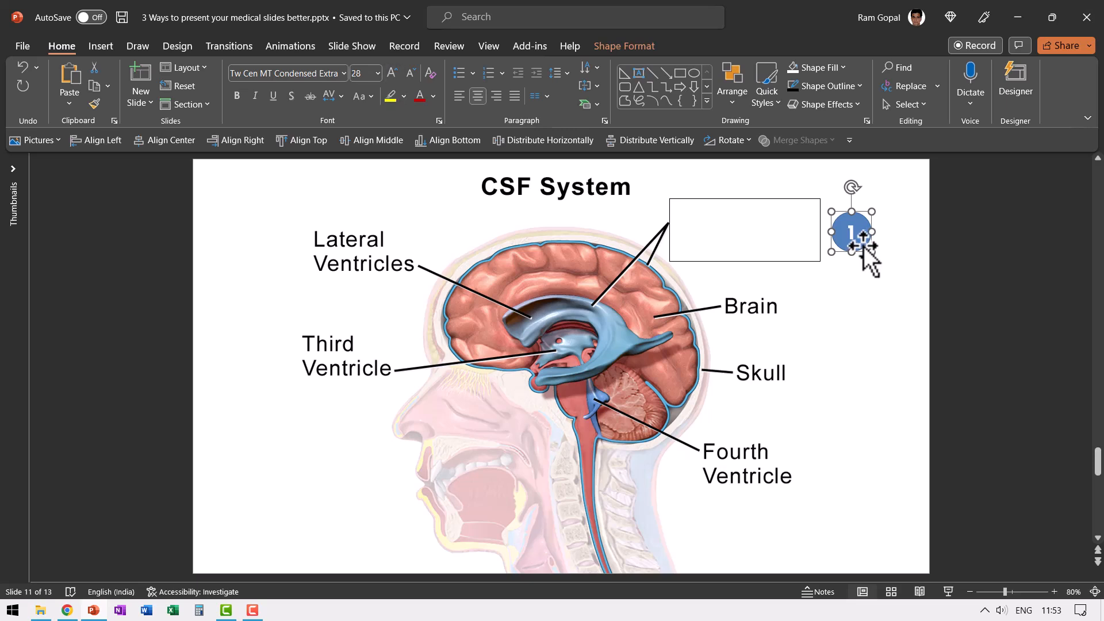
click(824, 104)
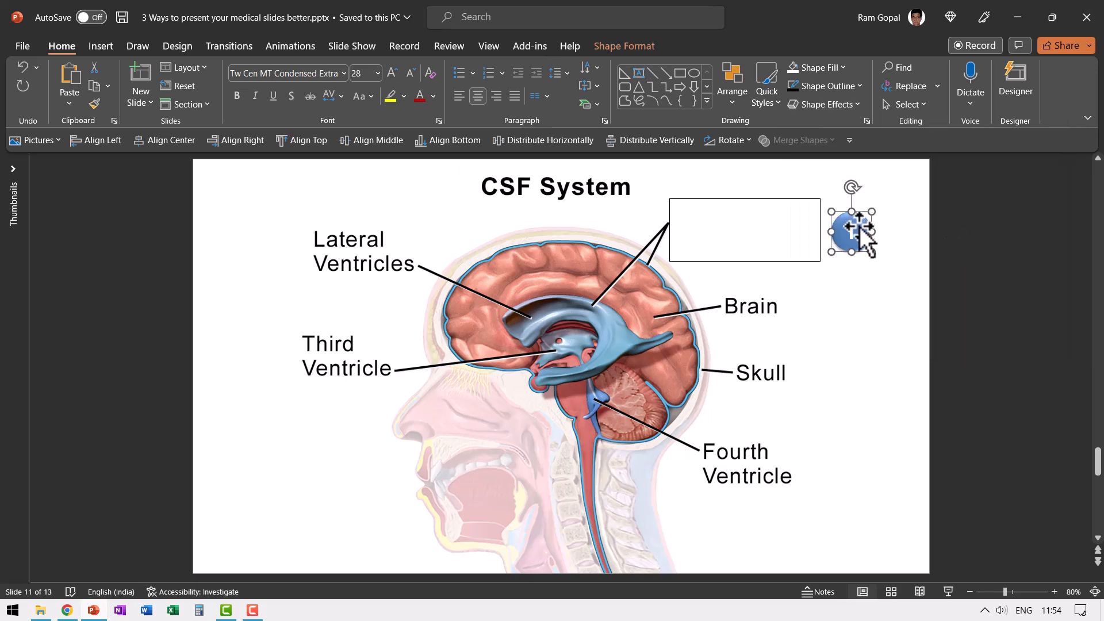
mouse_move(856, 235)
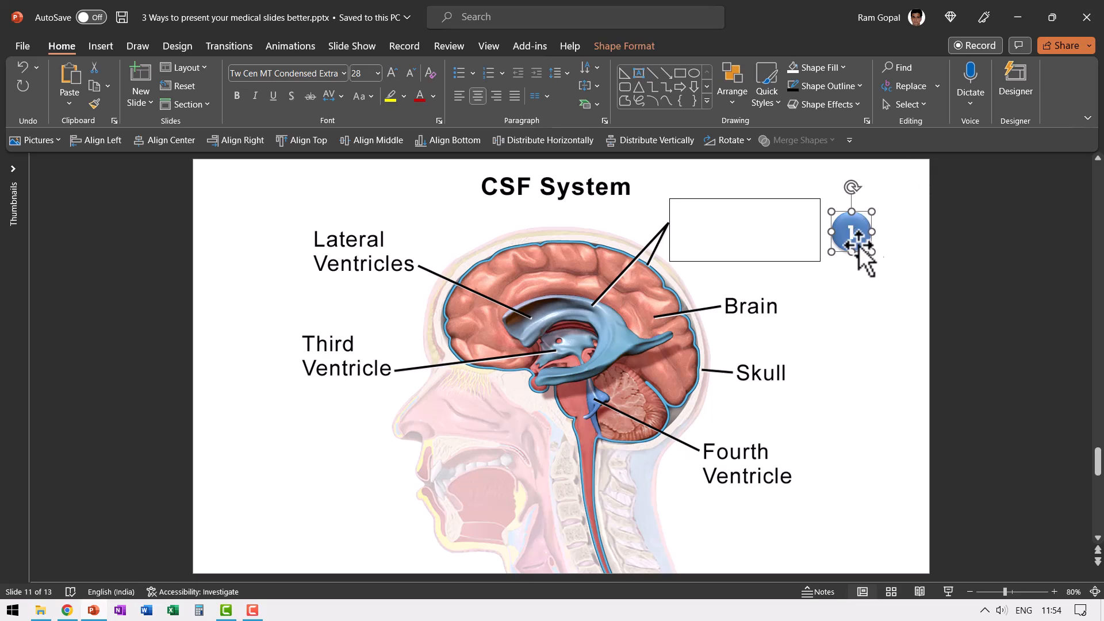
- Show the Selection Pane and rename Oval 3 to 1
click(908, 105)
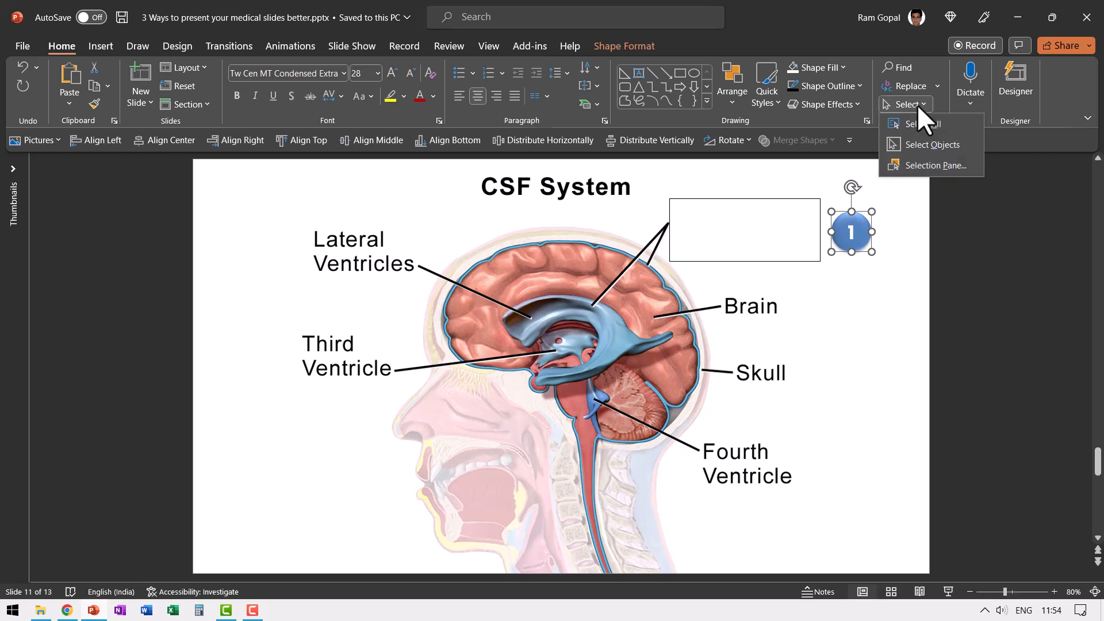
click(937, 165)
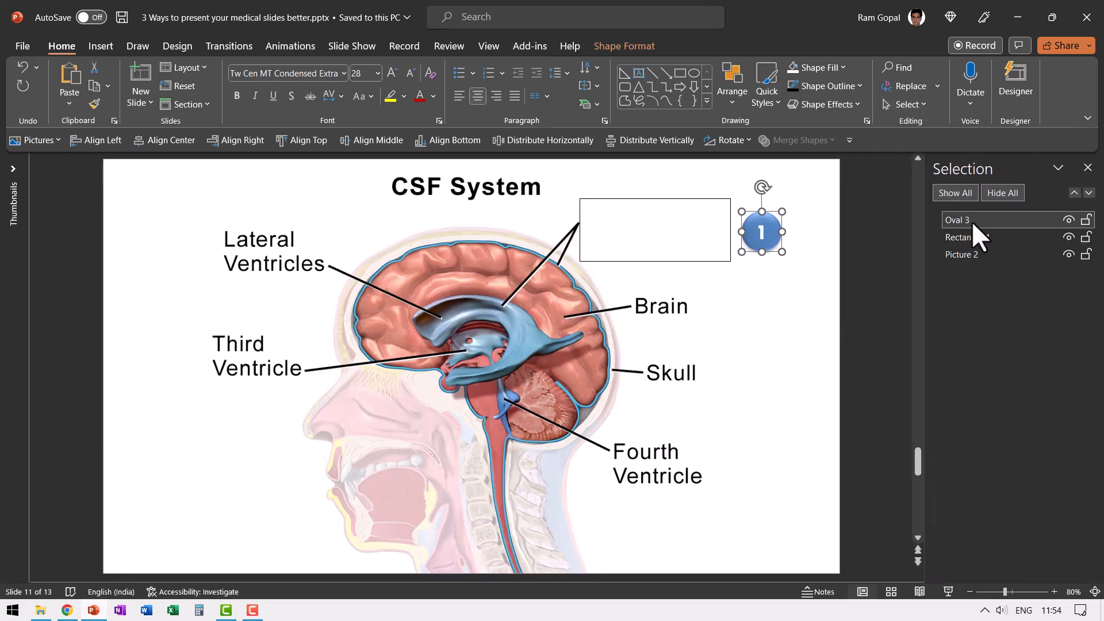
double_click(956, 220)
text(1)
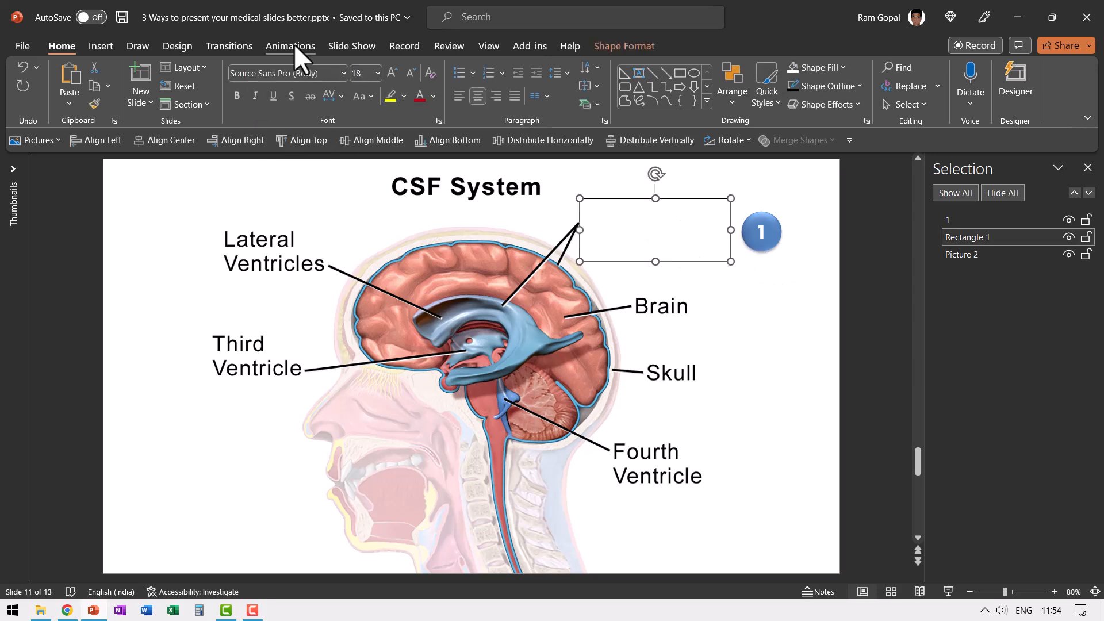
- Give the white cover rectangle a Fade exit animation starting on click
click(290, 46)
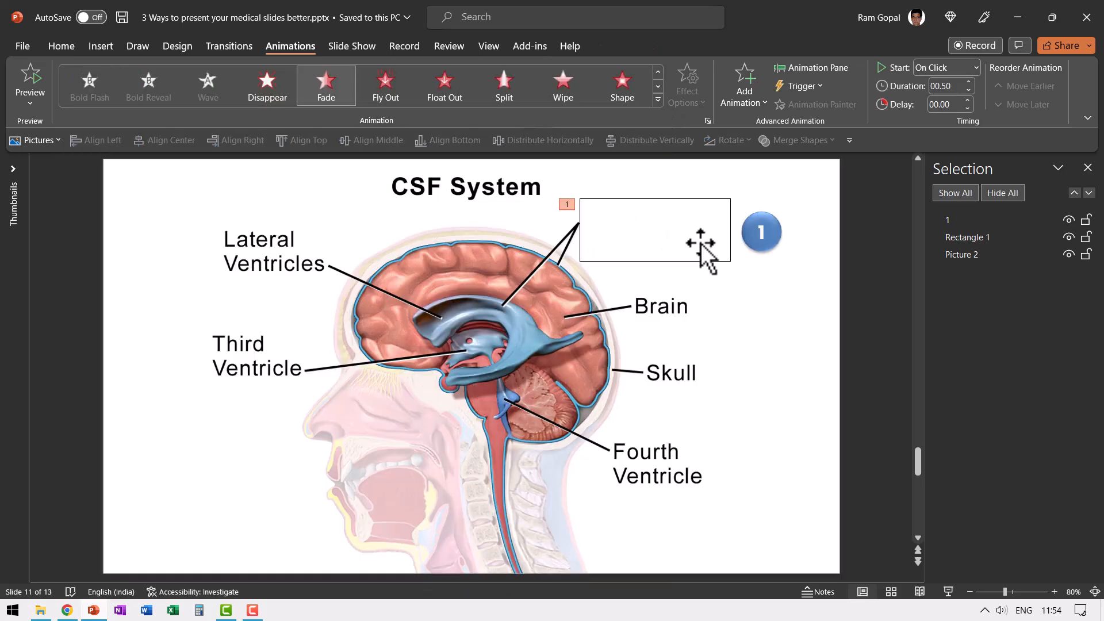
mouse_move(704, 246)
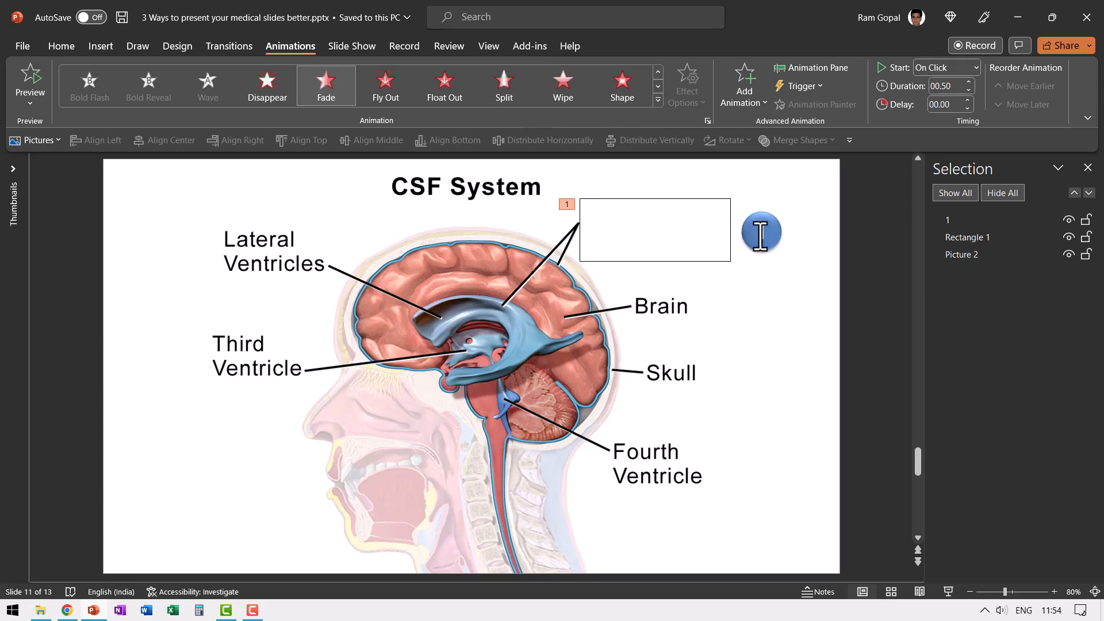
mouse_move(774, 246)
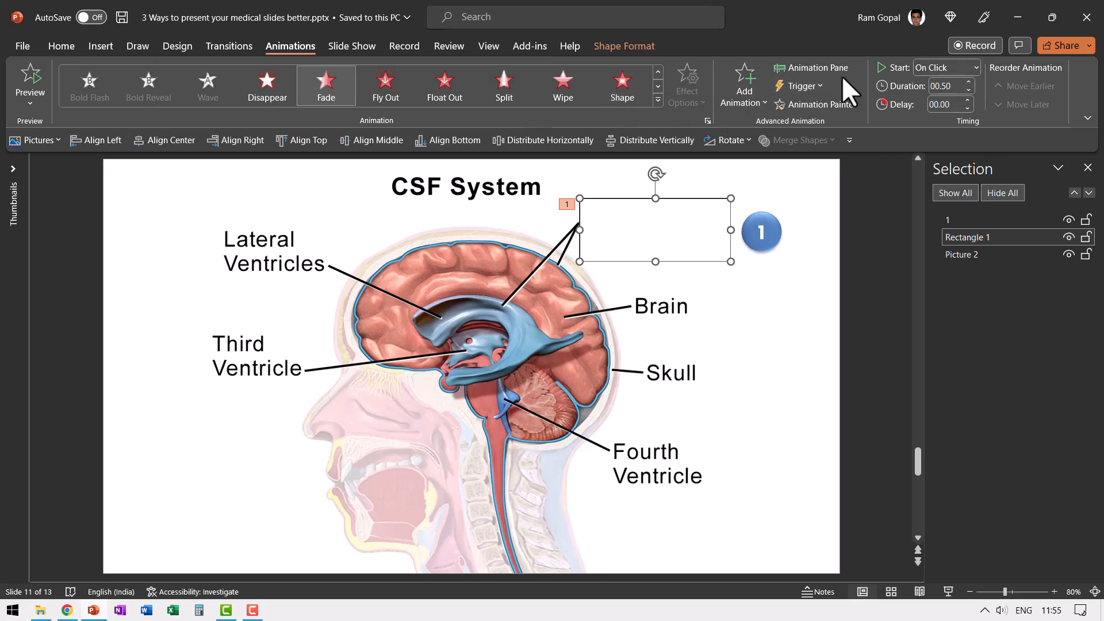
- Trigger the rectangle's fade on click of the circle named 1
click(799, 86)
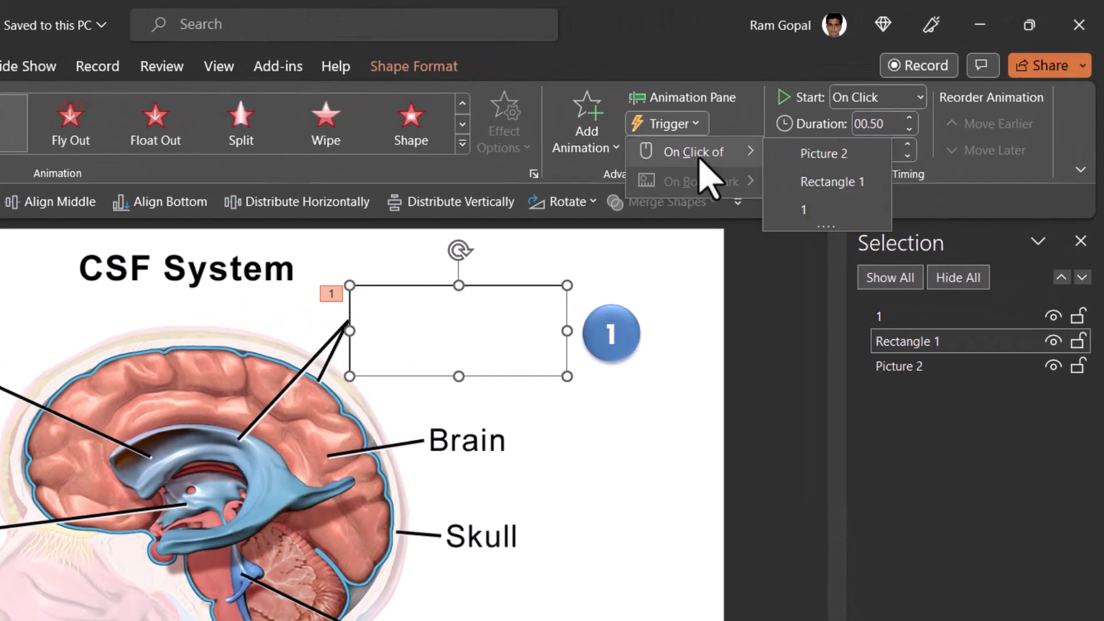
mouse_move(802, 210)
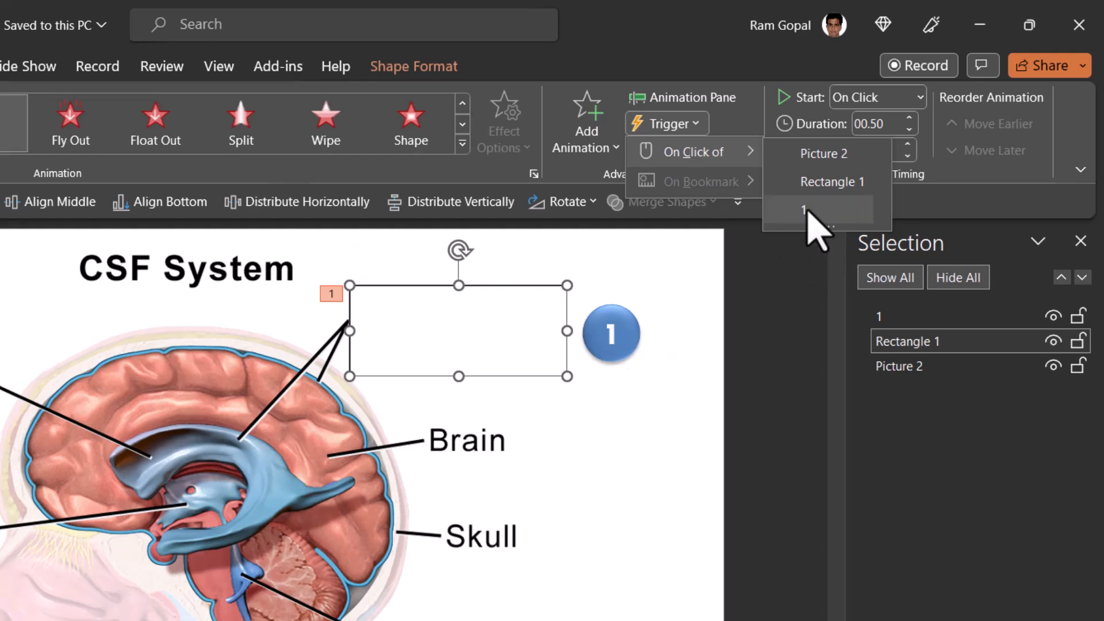
click(808, 210)
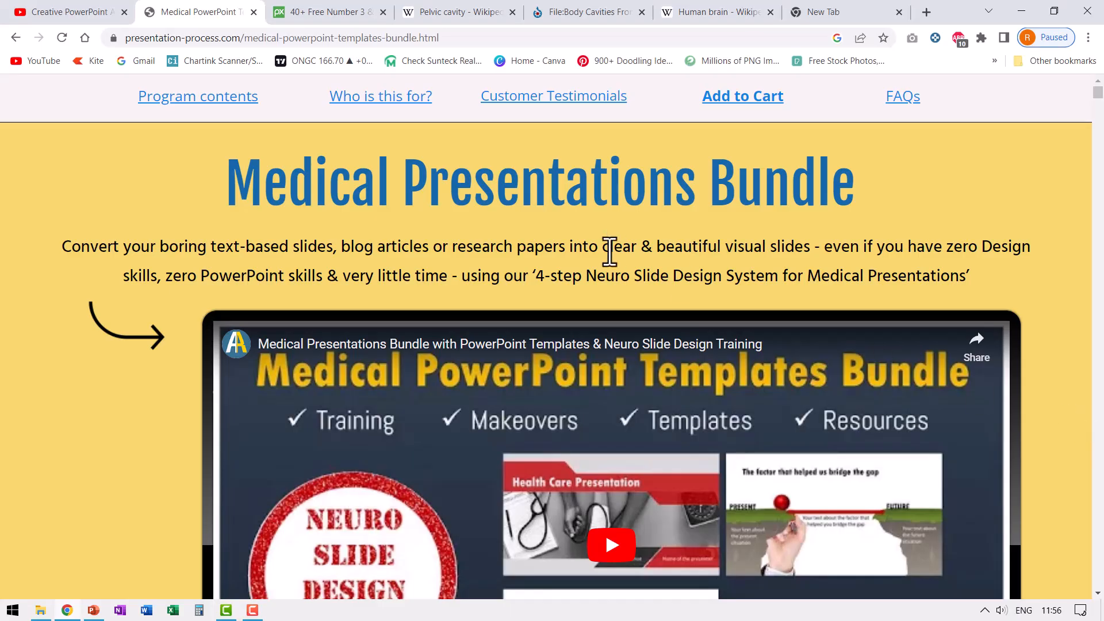
mouse_move(813, 220)
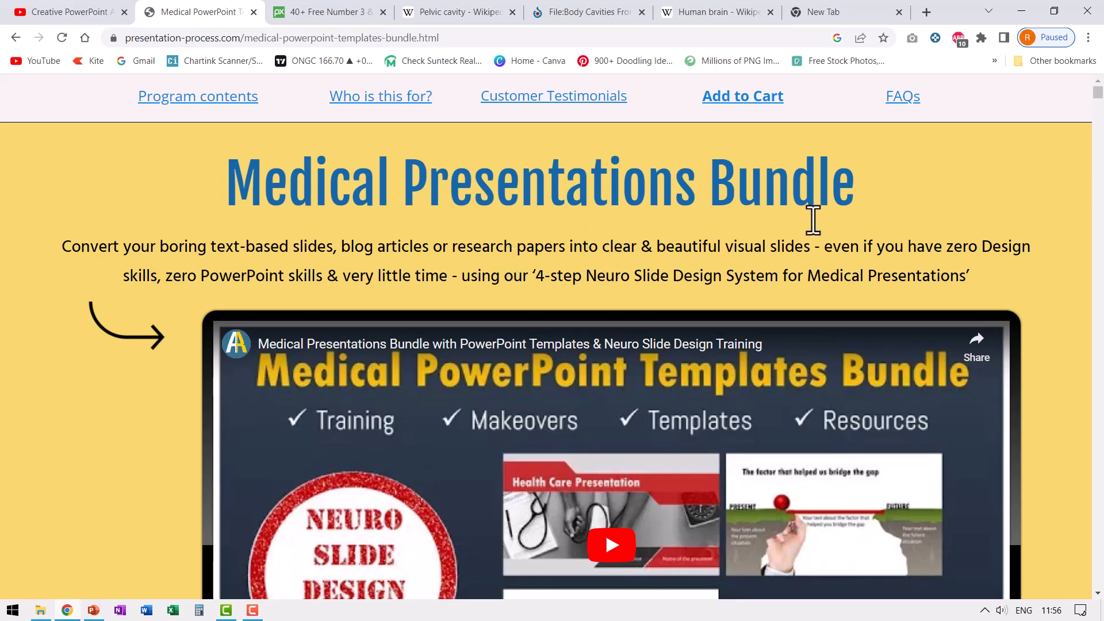
- Scroll down the Medical Presentations Bundle page to its list of included templates
scroll(down, 3)
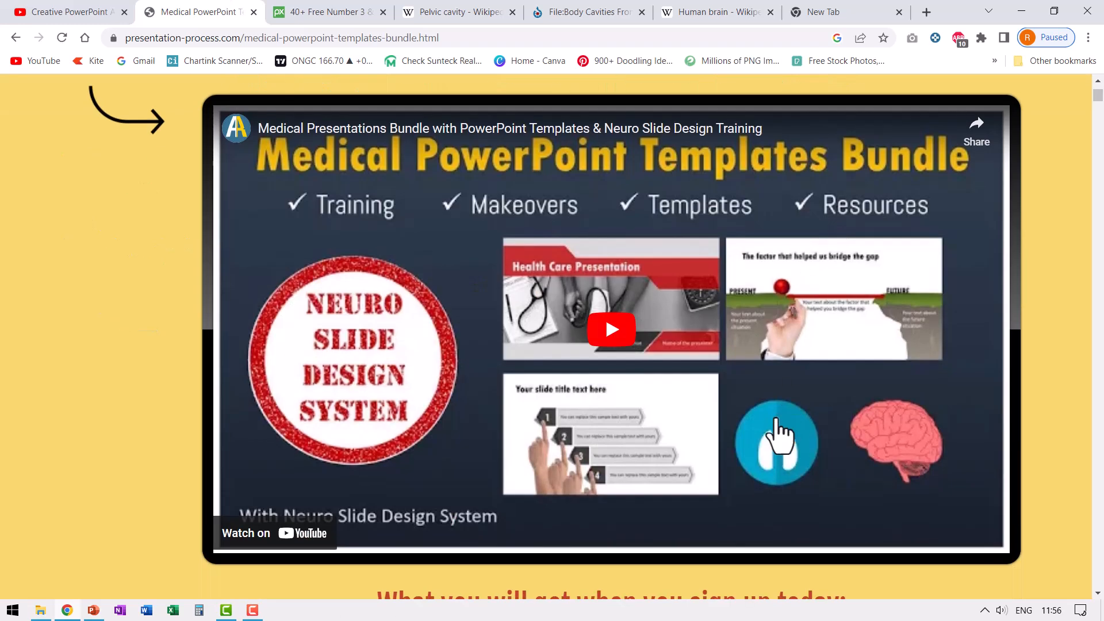
scroll(down, 3)
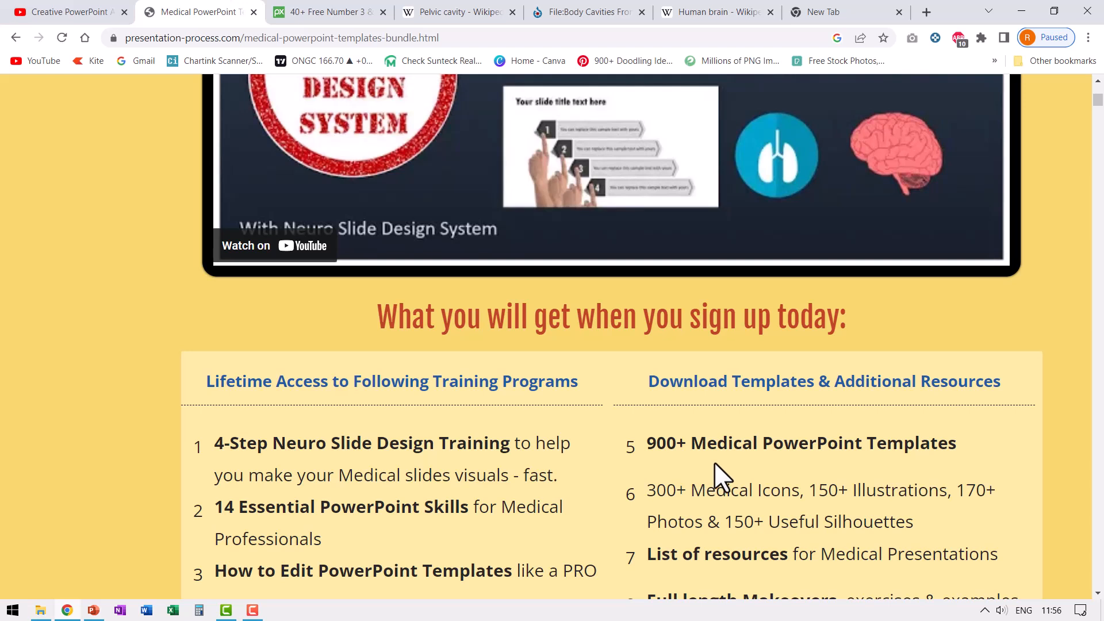
mouse_move(773, 472)
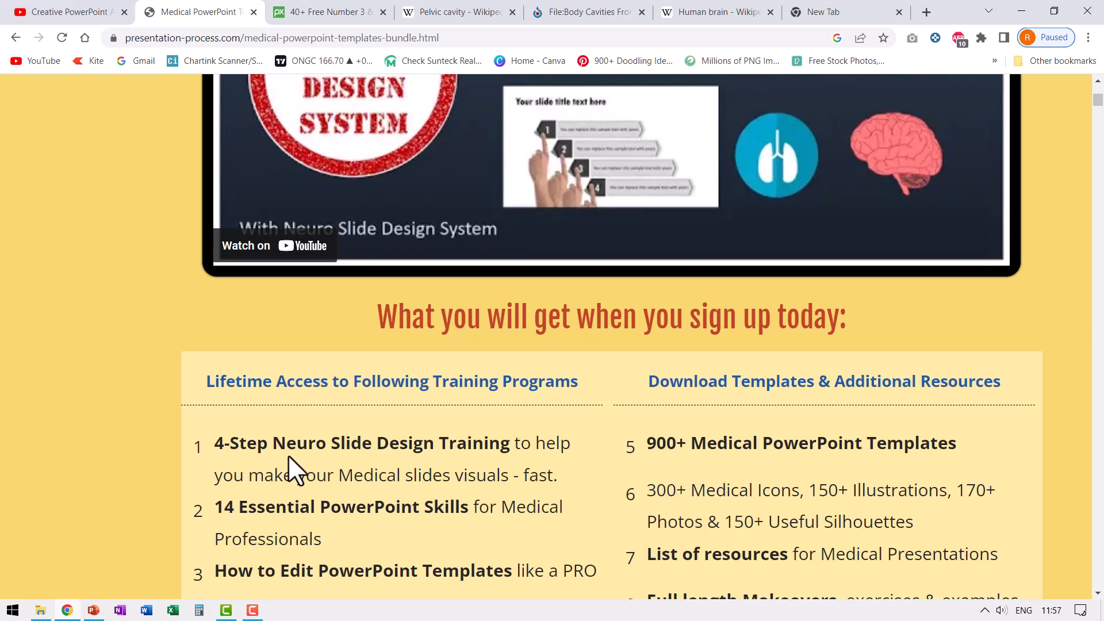
mouse_move(710, 418)
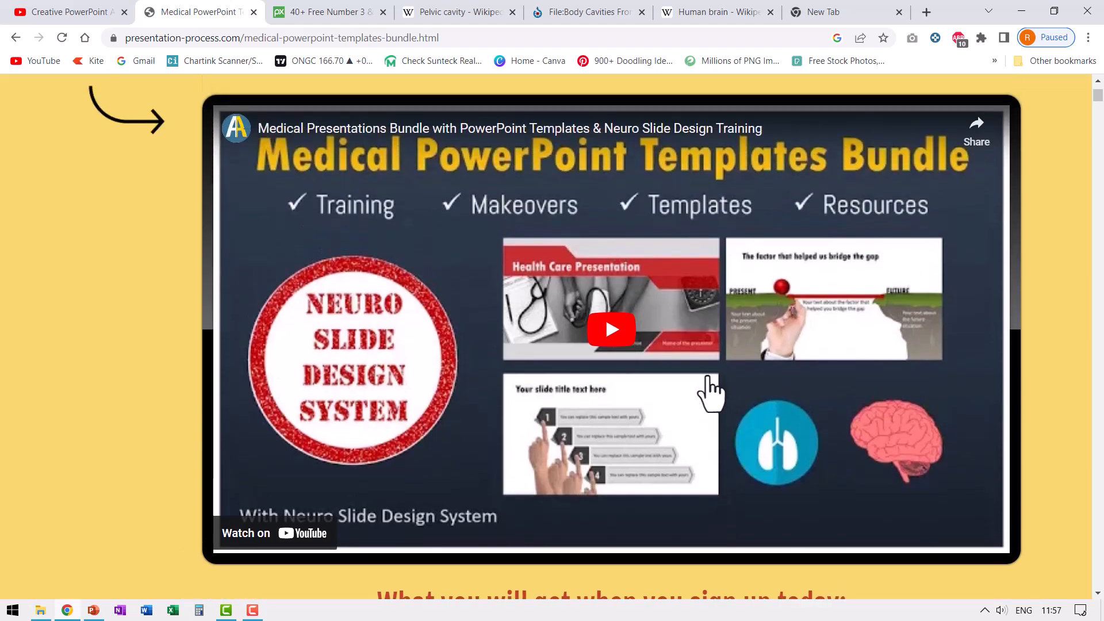
mouse_move(733, 449)
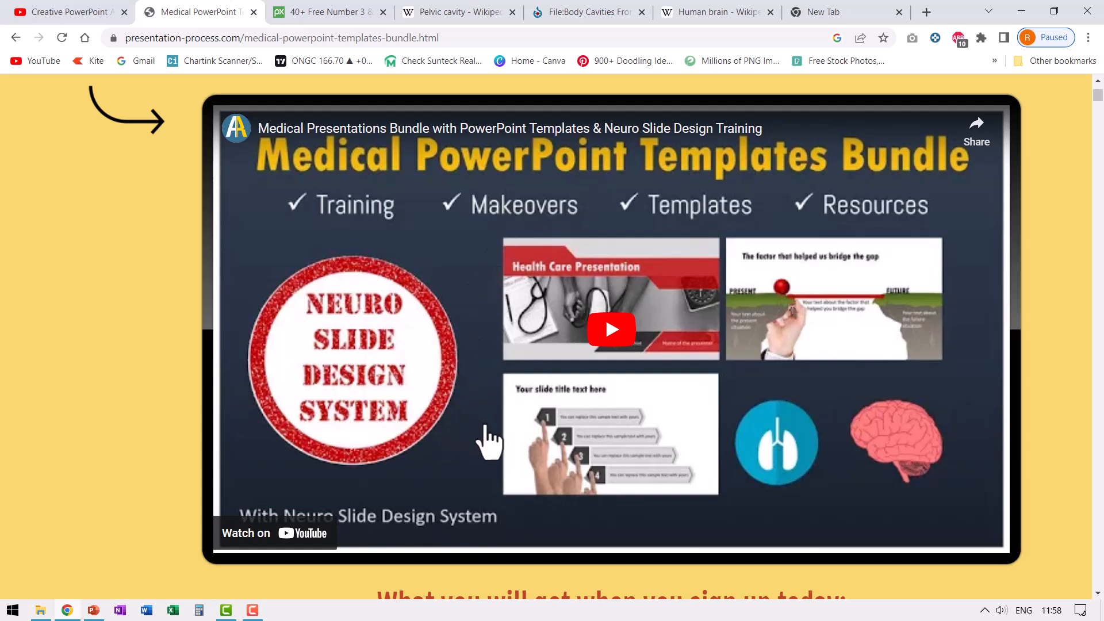
mouse_move(478, 448)
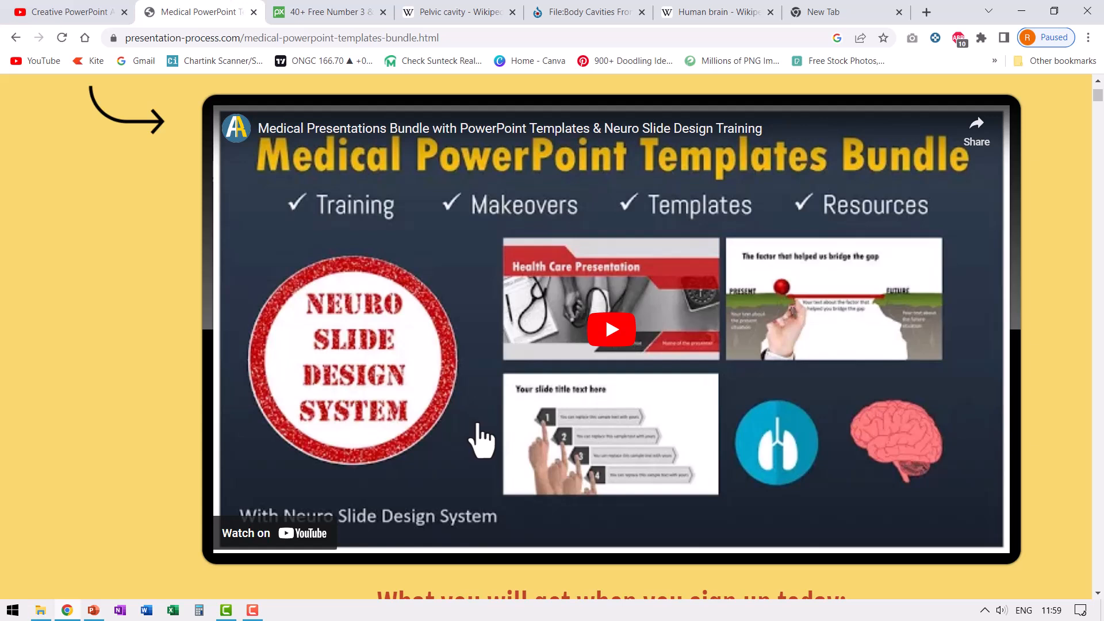
mouse_move(504, 454)
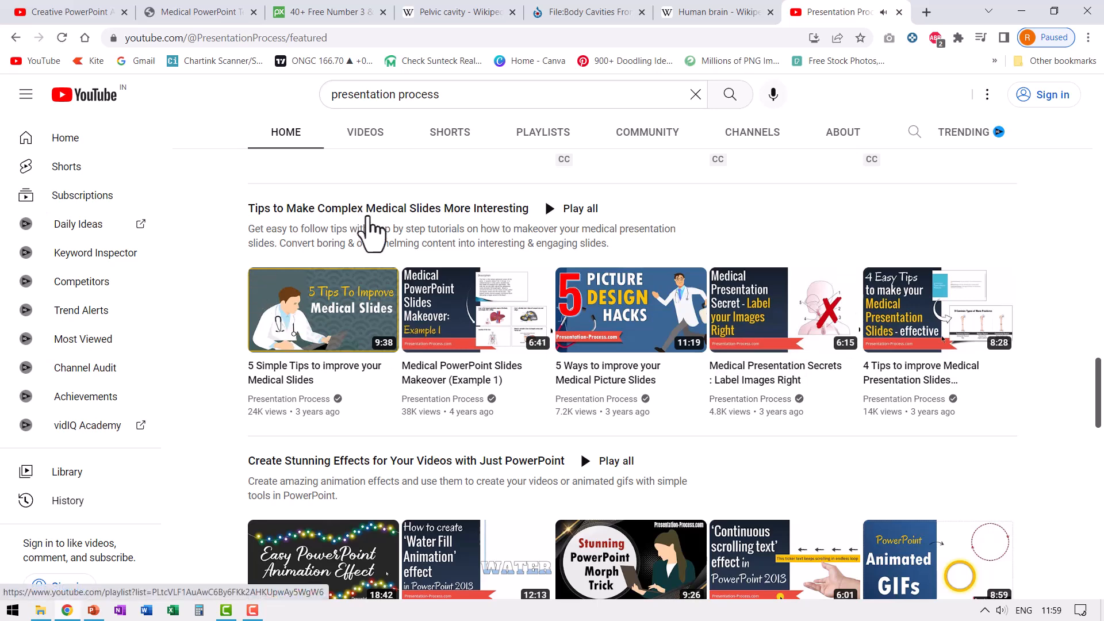
mouse_move(365, 225)
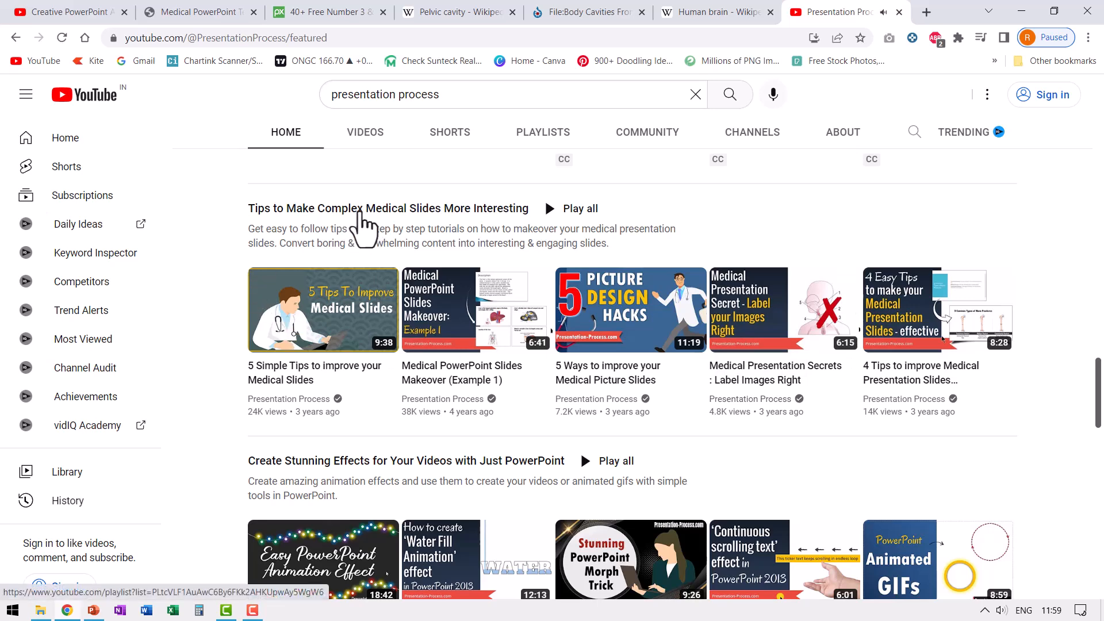